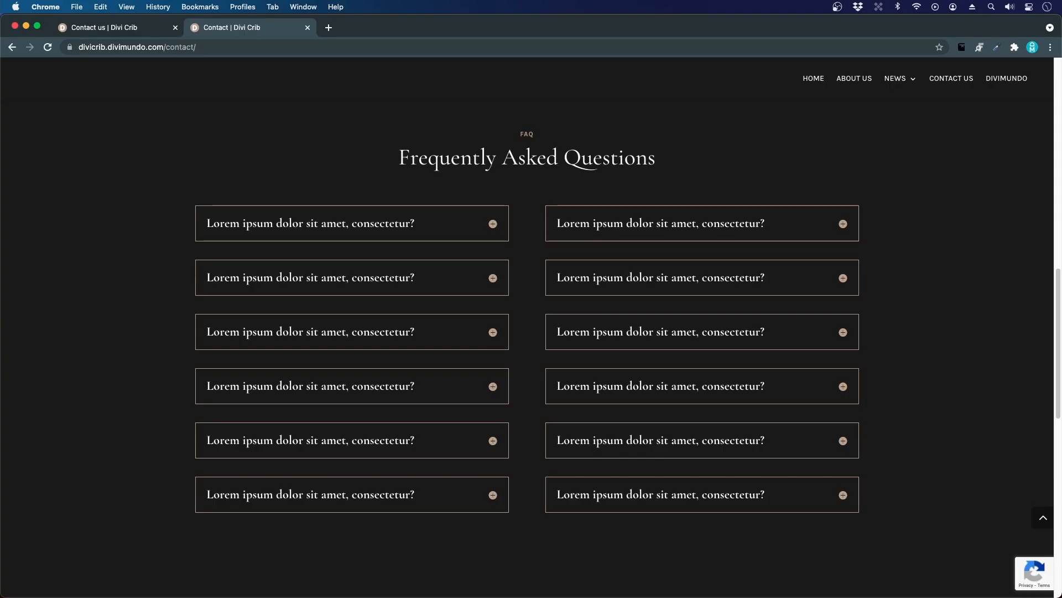
mouse_move(352, 223)
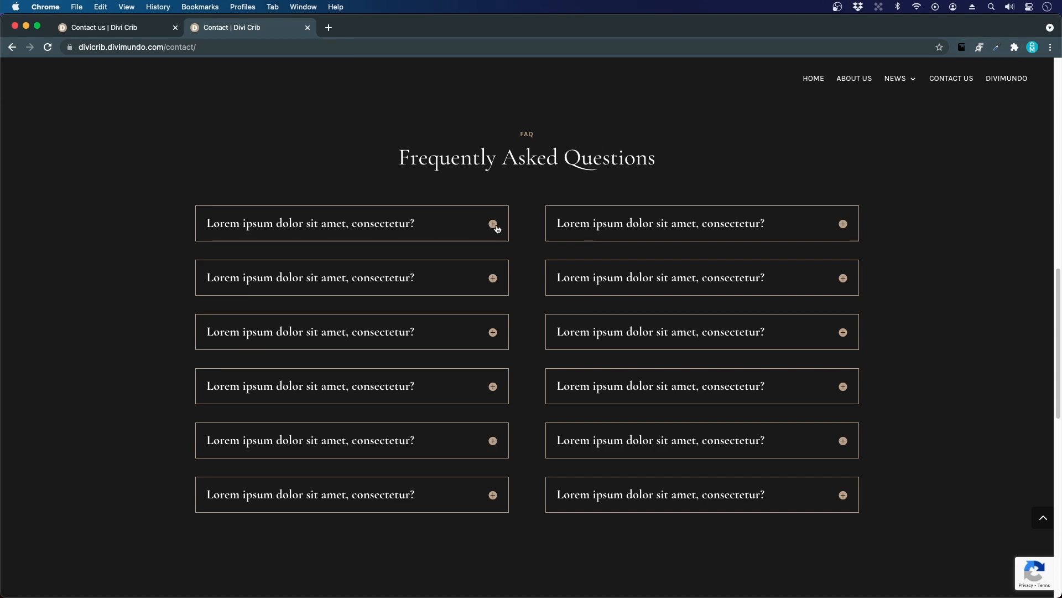
Expand a sample FAQ answer on the live Contact page, then return to the Contact Us editor
click(492, 223)
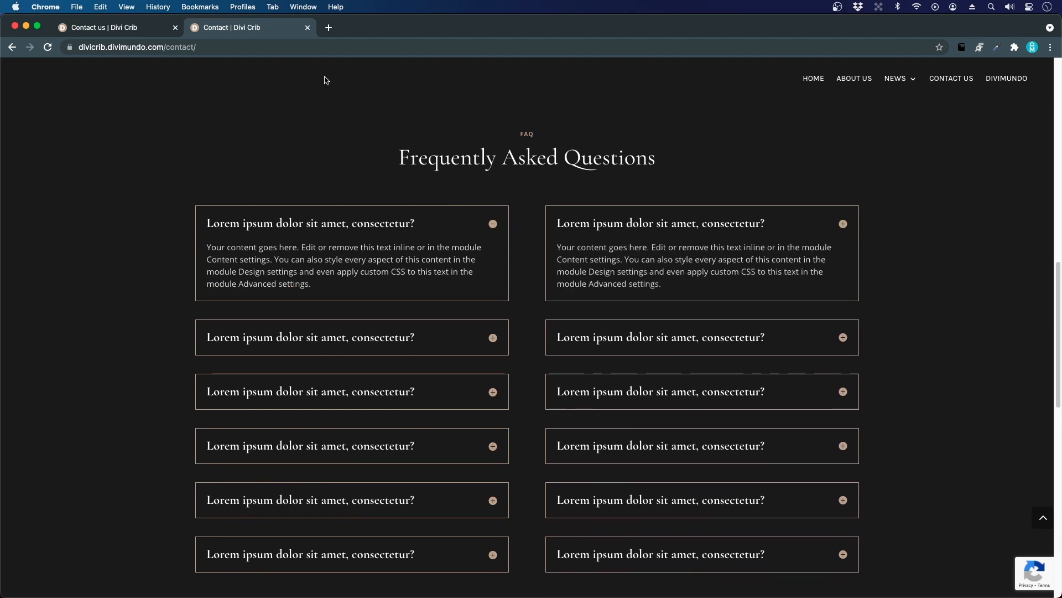
click(112, 28)
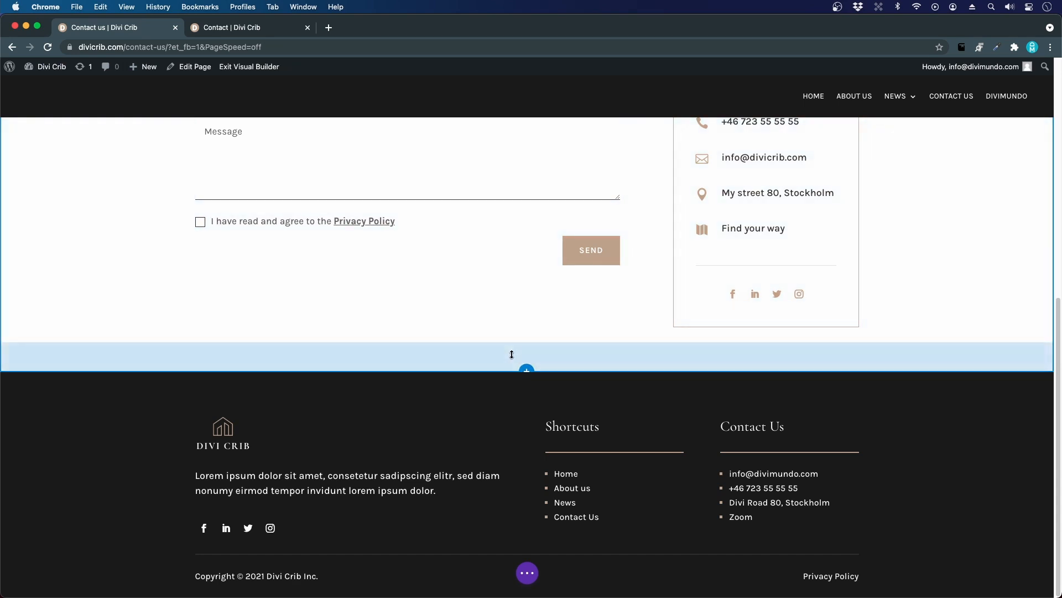
mouse_move(527, 370)
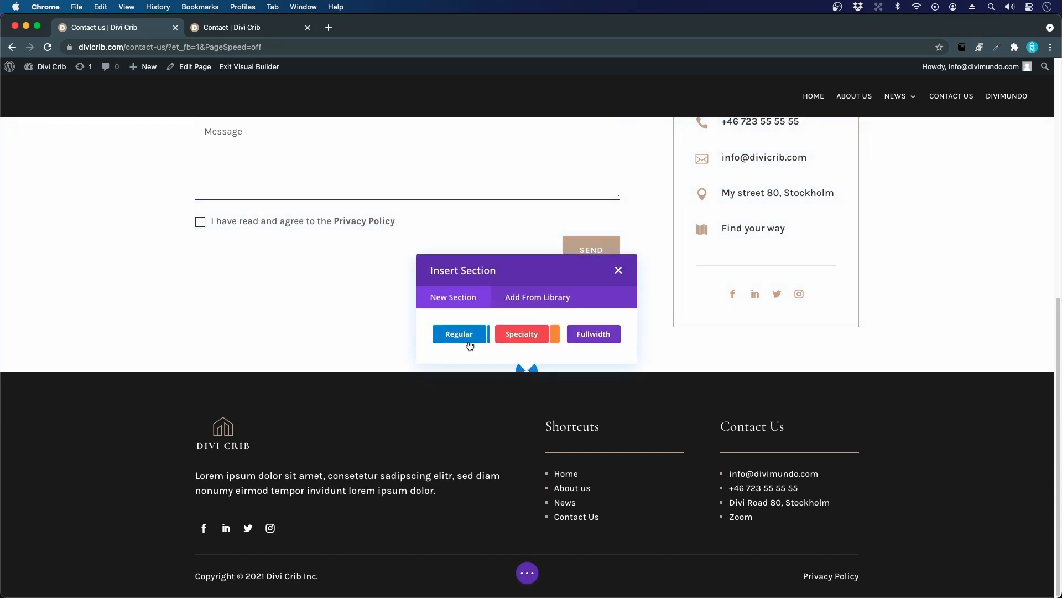
Insert a two-column section below the contact form with a Toggle and #1c1c1c background
click(459, 333)
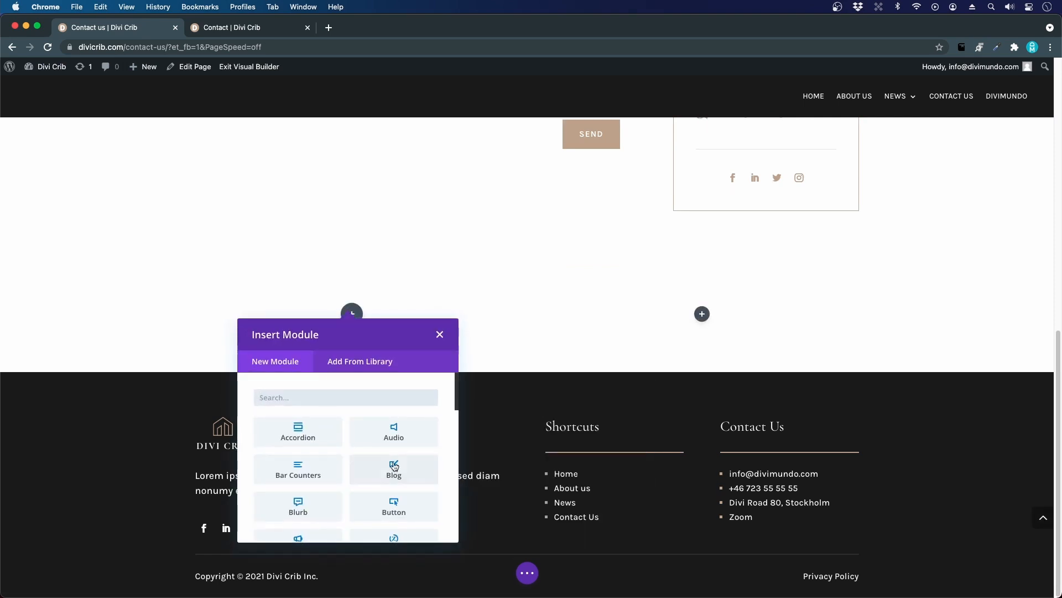
text(togg)
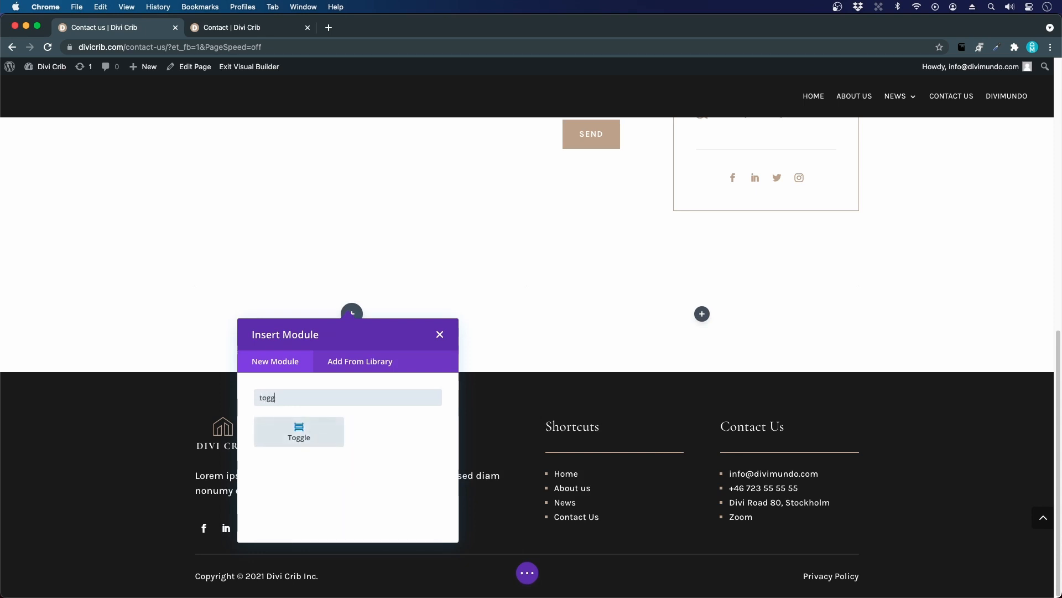
click(298, 431)
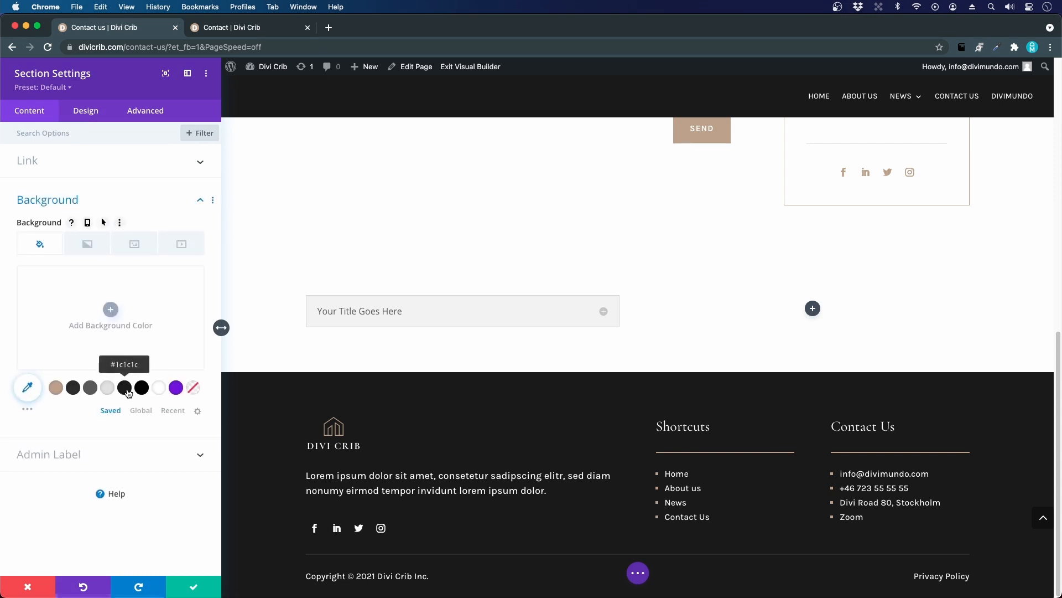
click(124, 387)
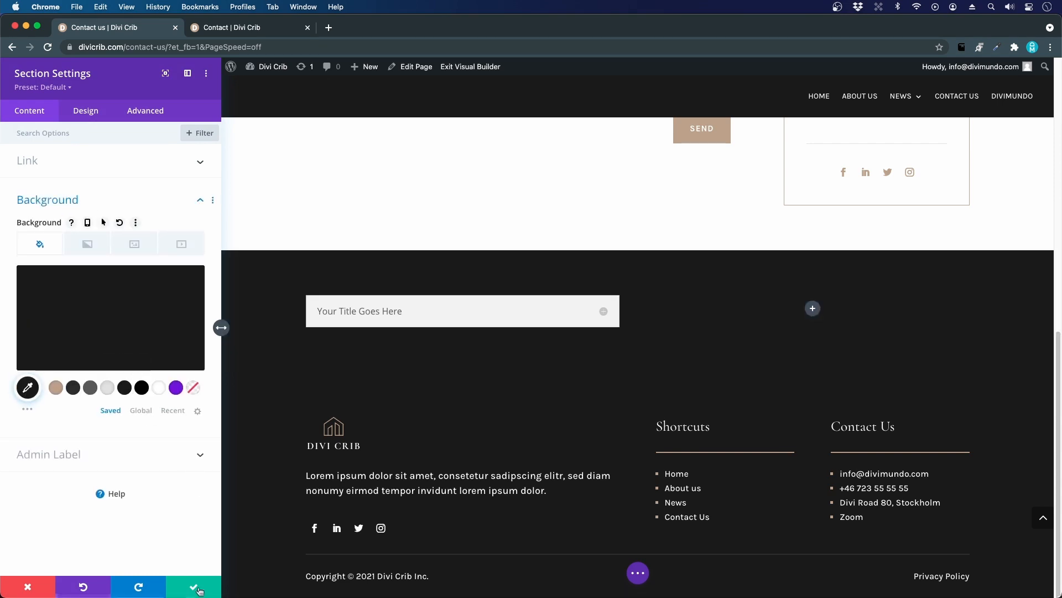
click(194, 587)
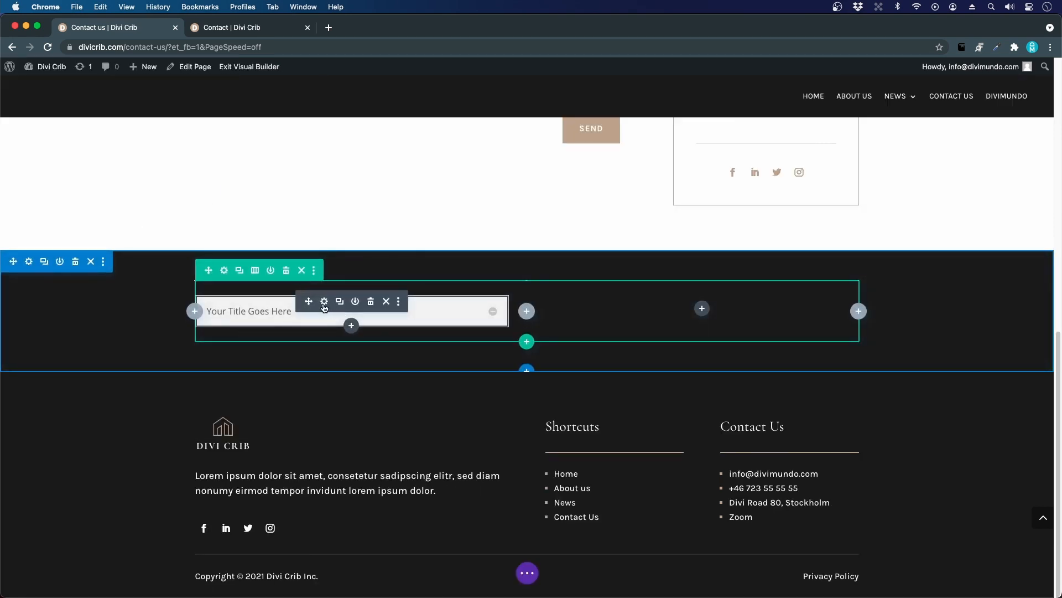
Retitle the toggle 'Lorem ipsum dolor sit amet, consectetur?'
click(324, 301)
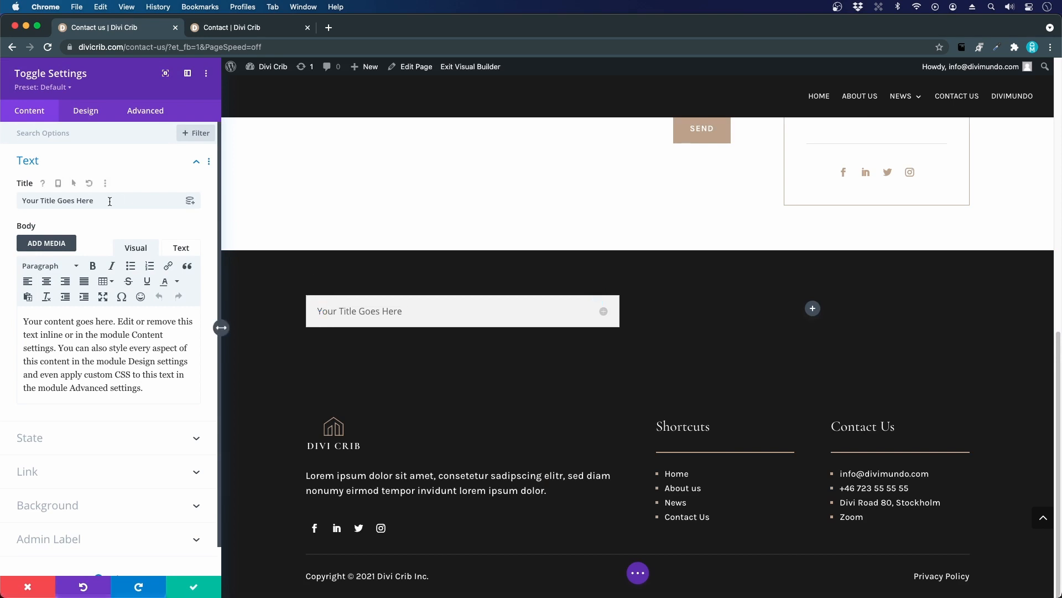
triple_click(58, 200)
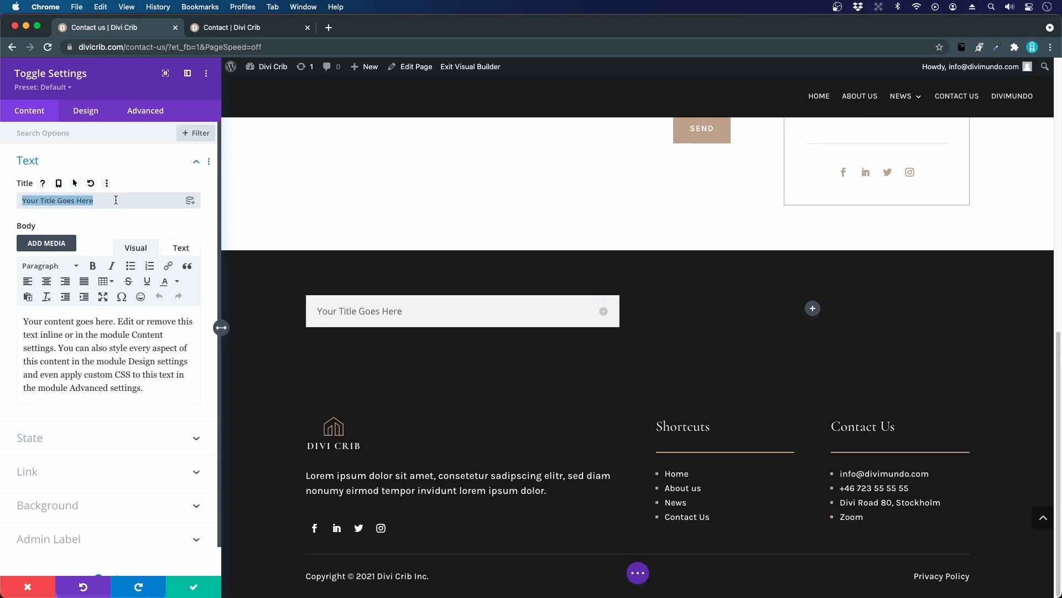
text(Lorem ipsum dolor sit amet, consectetur?)
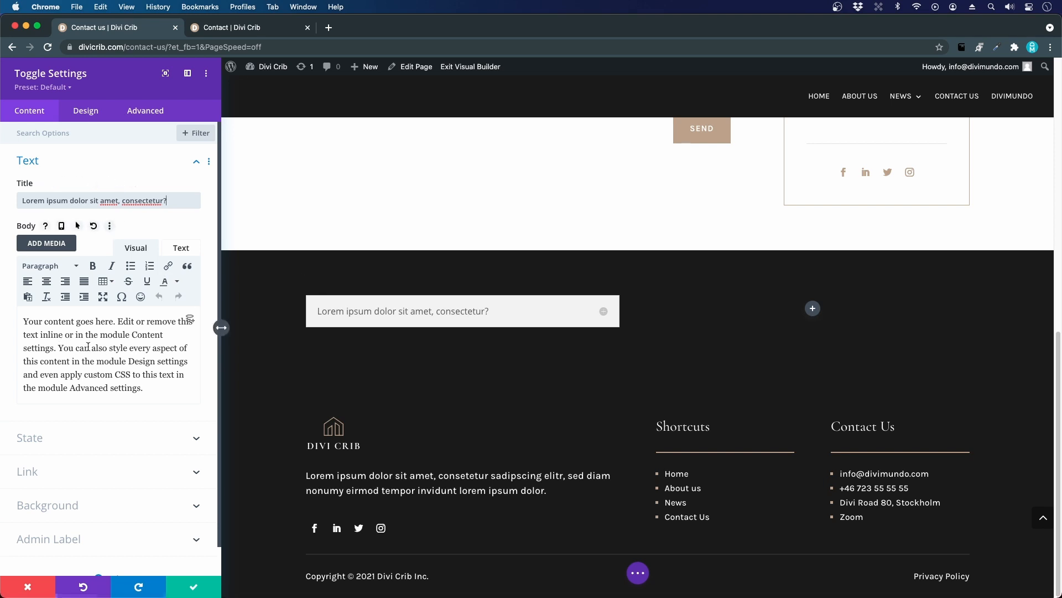
mouse_move(5, 395)
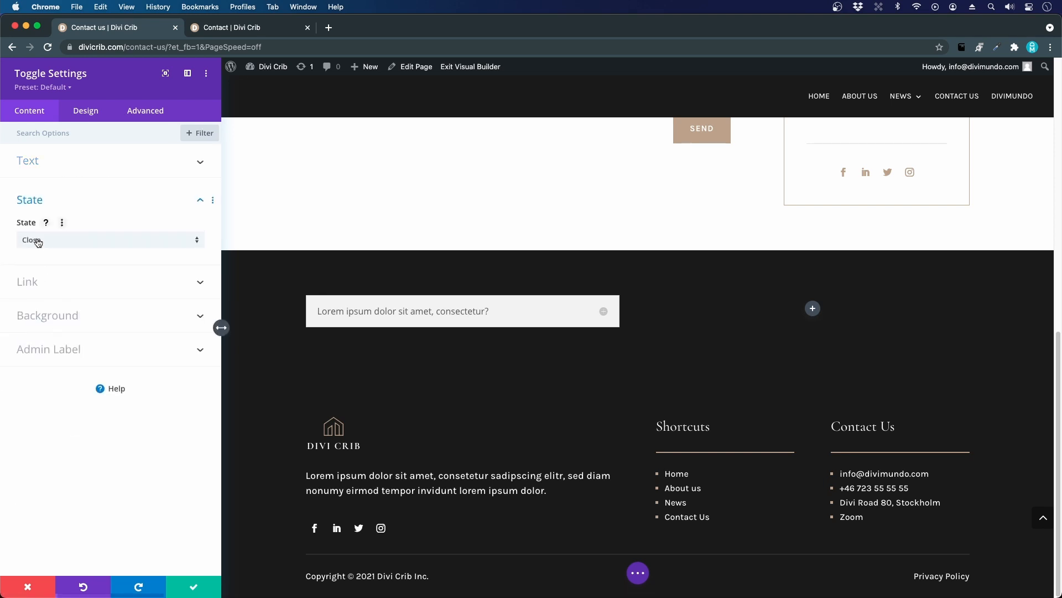
Keep the toggle closed by default and give it a dark background colour
click(108, 240)
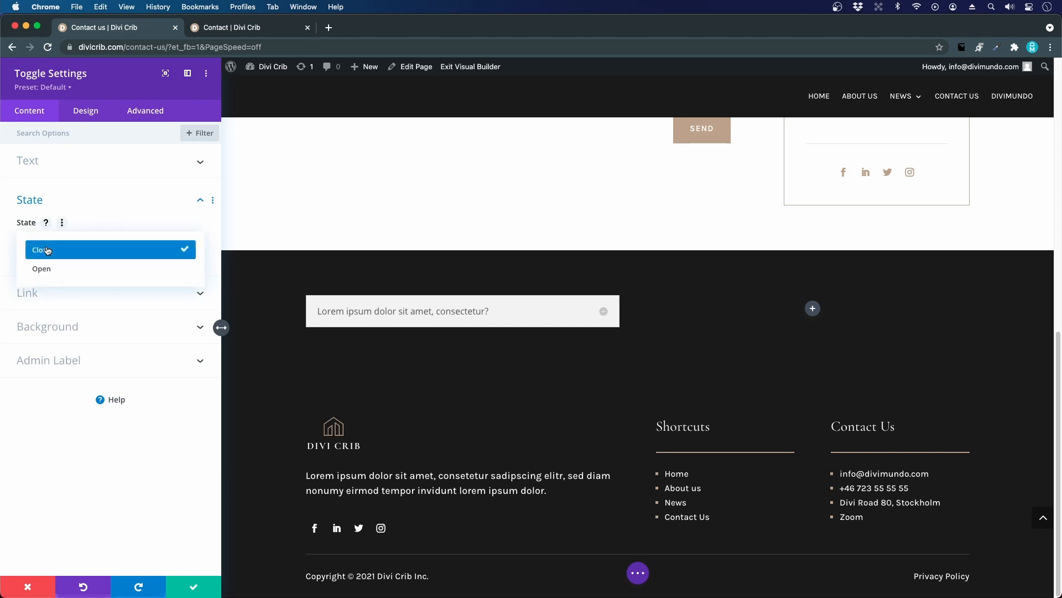
click(42, 269)
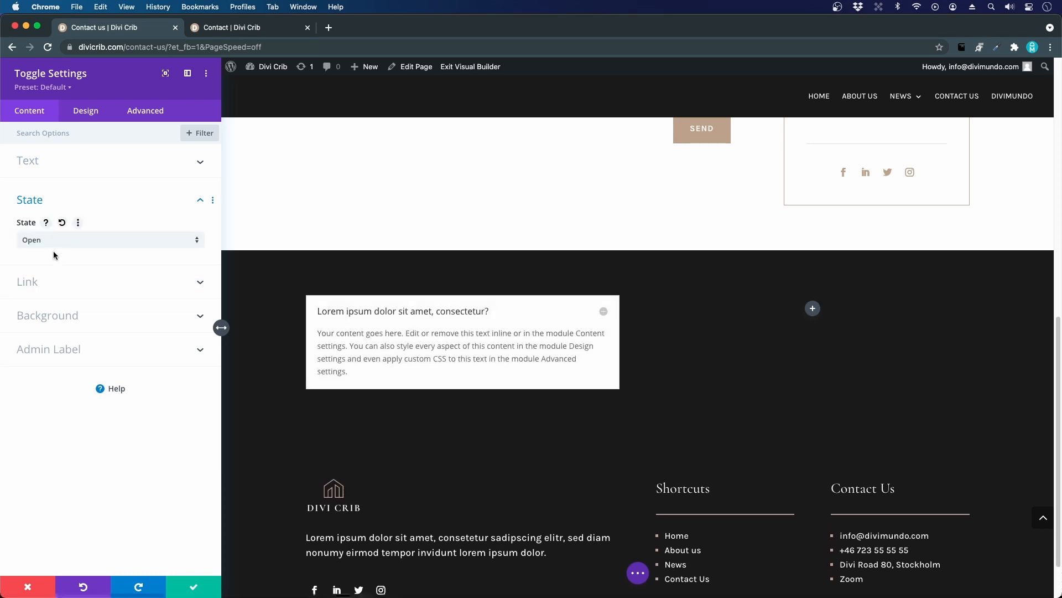
click(108, 239)
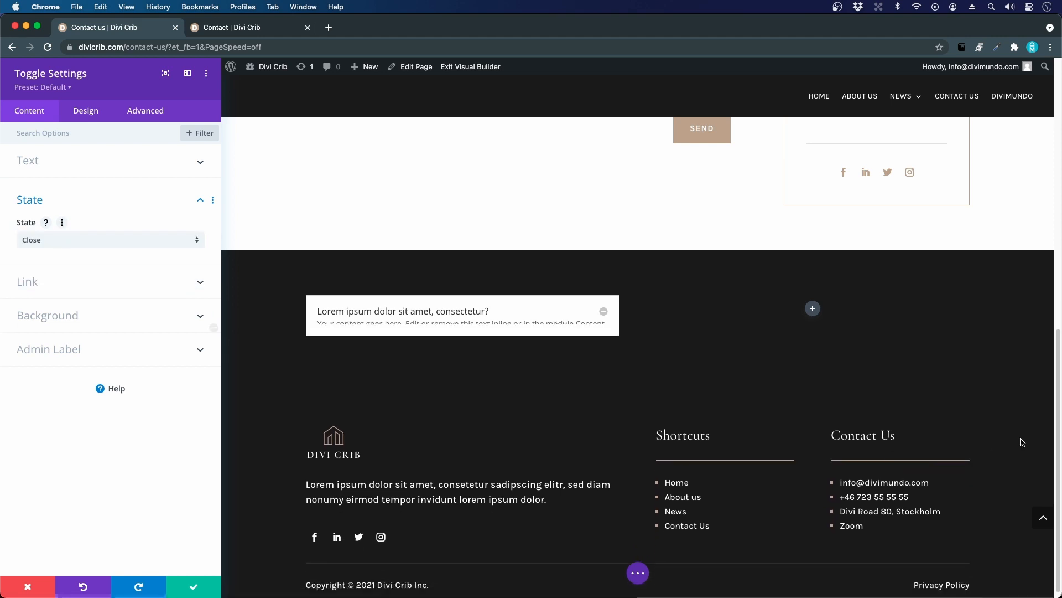
click(603, 311)
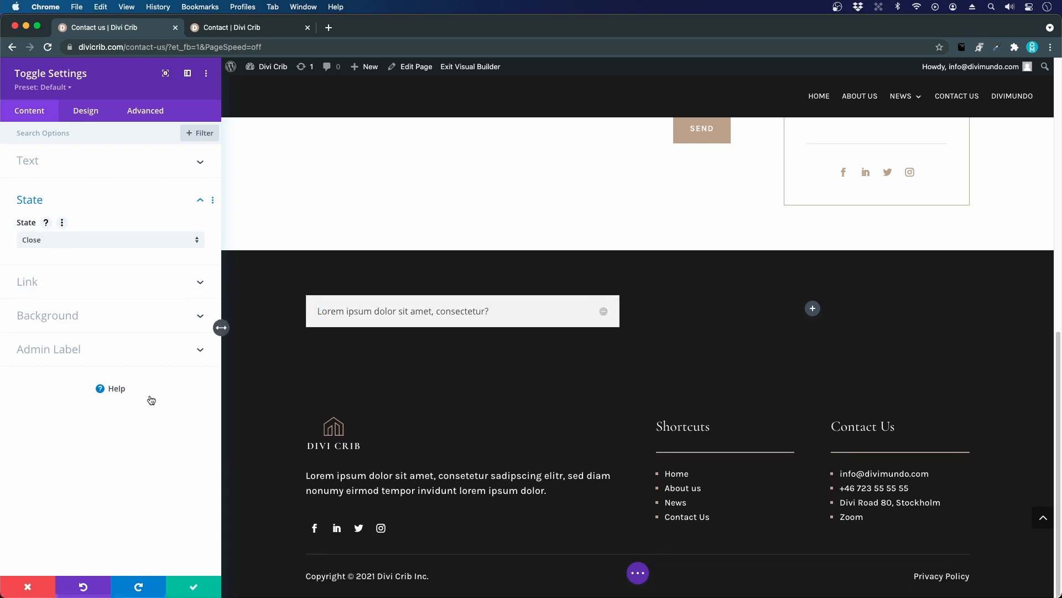
mouse_move(57, 319)
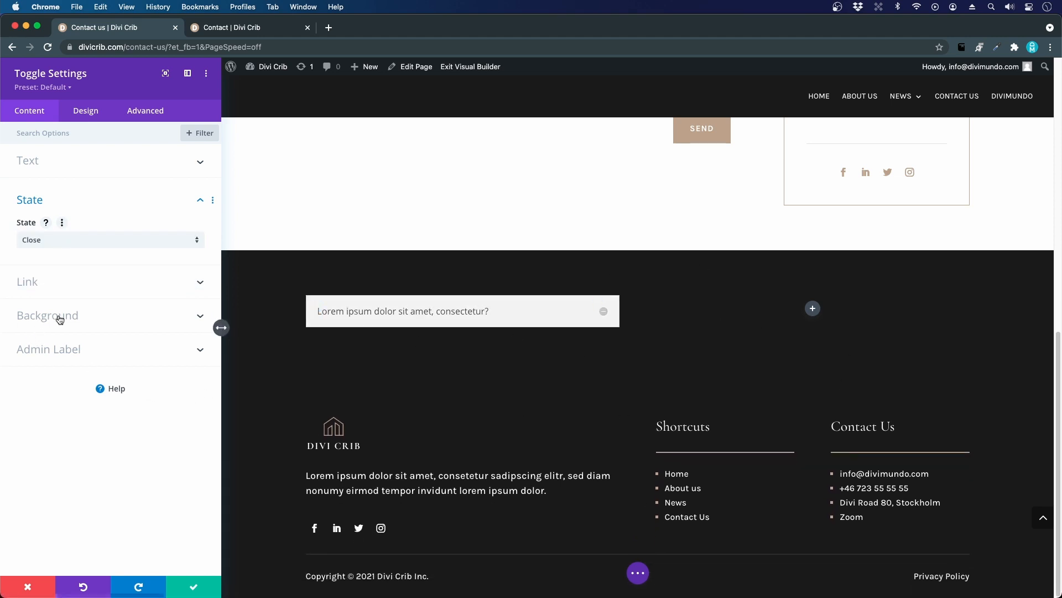
click(48, 314)
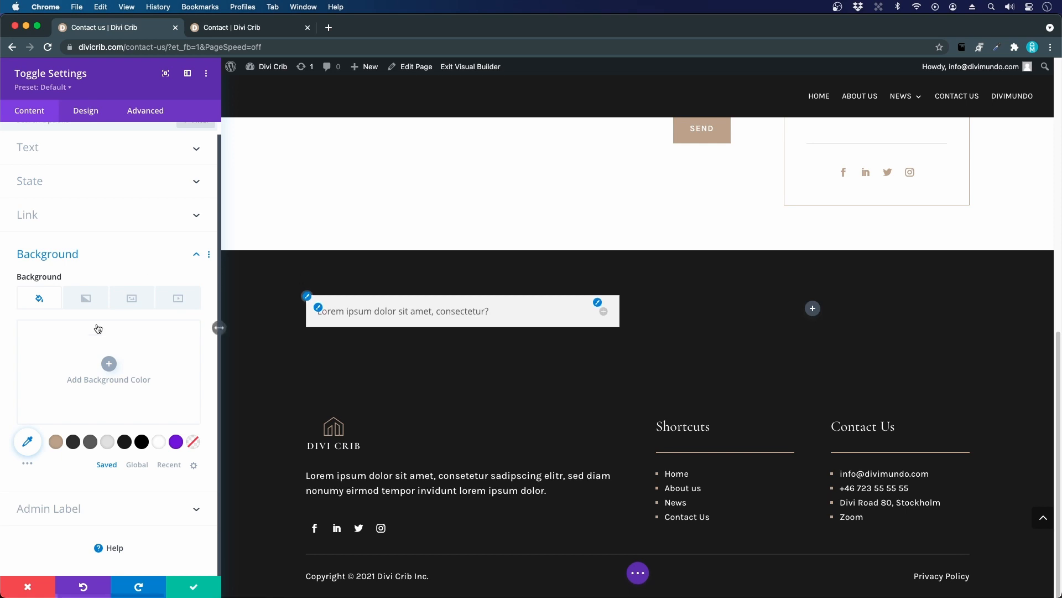
click(124, 441)
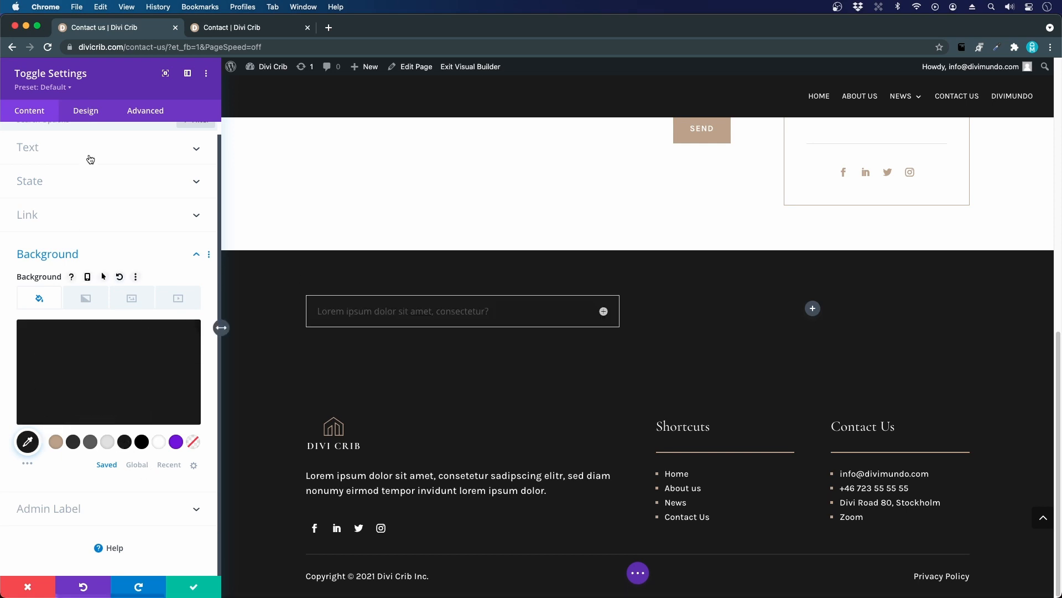
In Design > Icon, switch Use Custom Icon Size on and back off
click(85, 110)
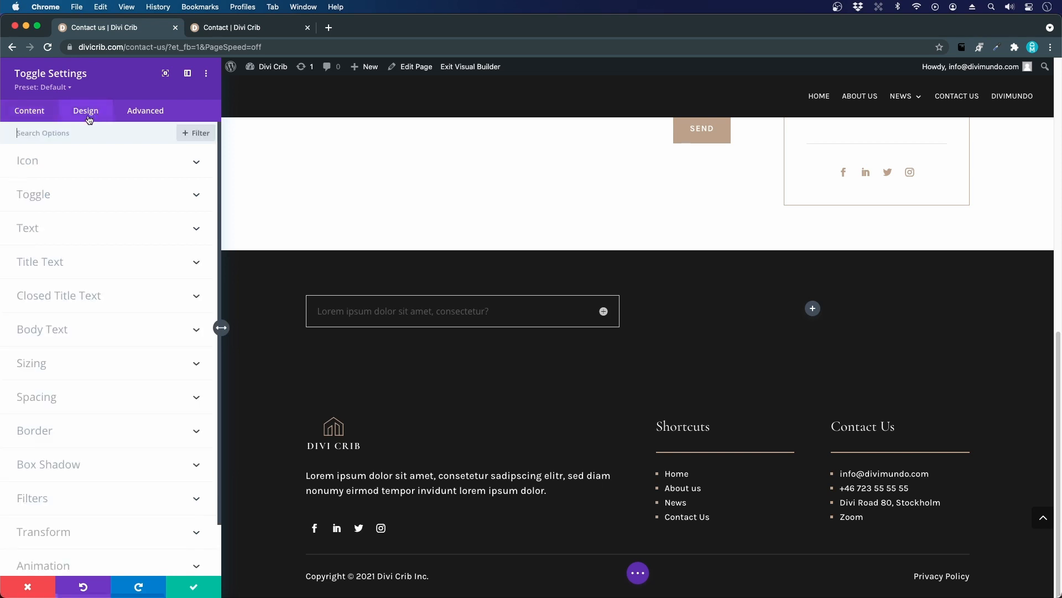
click(27, 161)
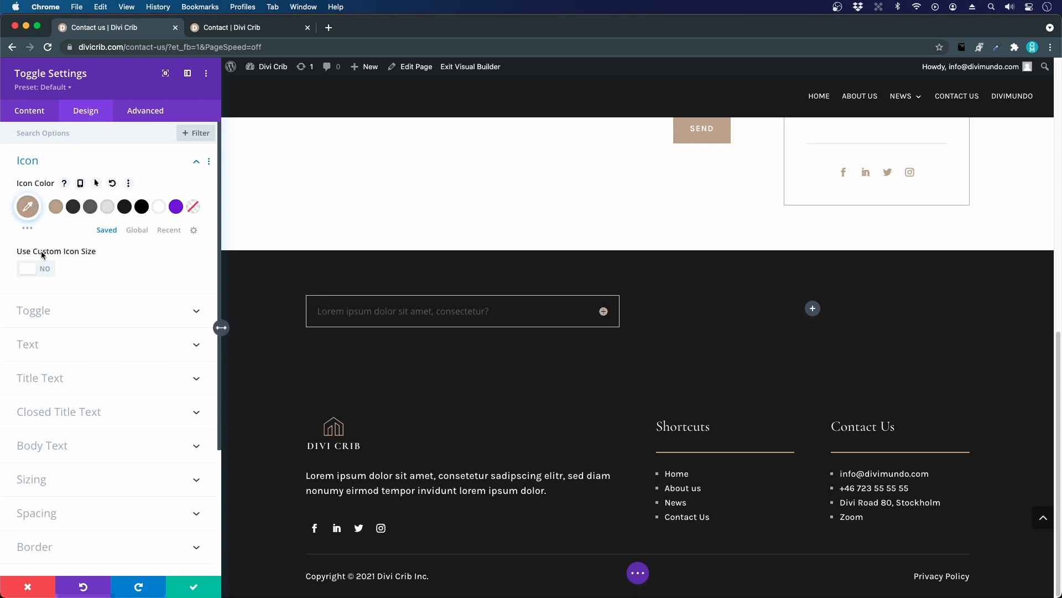
click(36, 268)
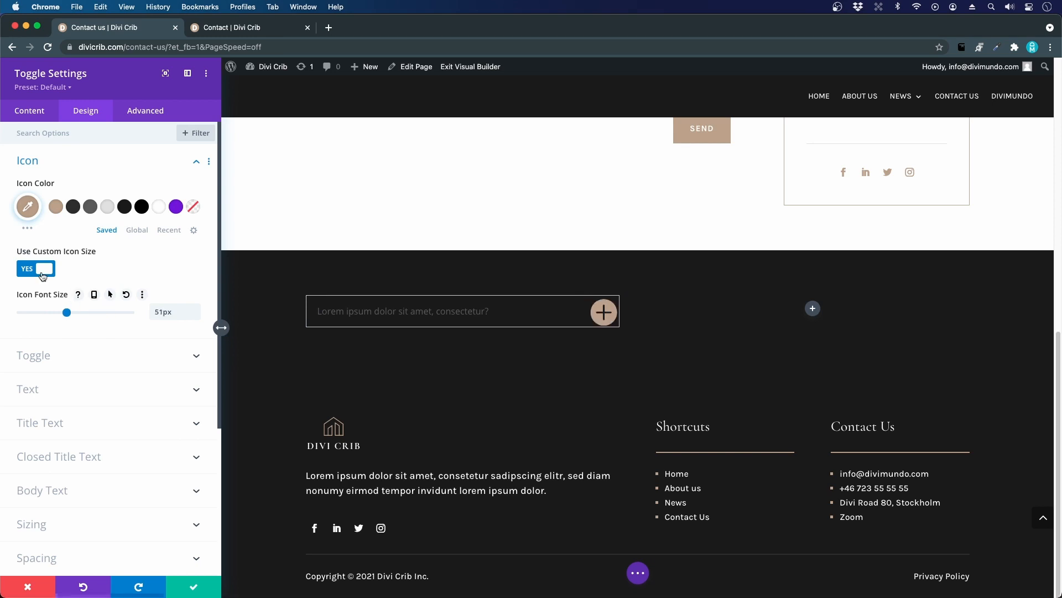
click(36, 268)
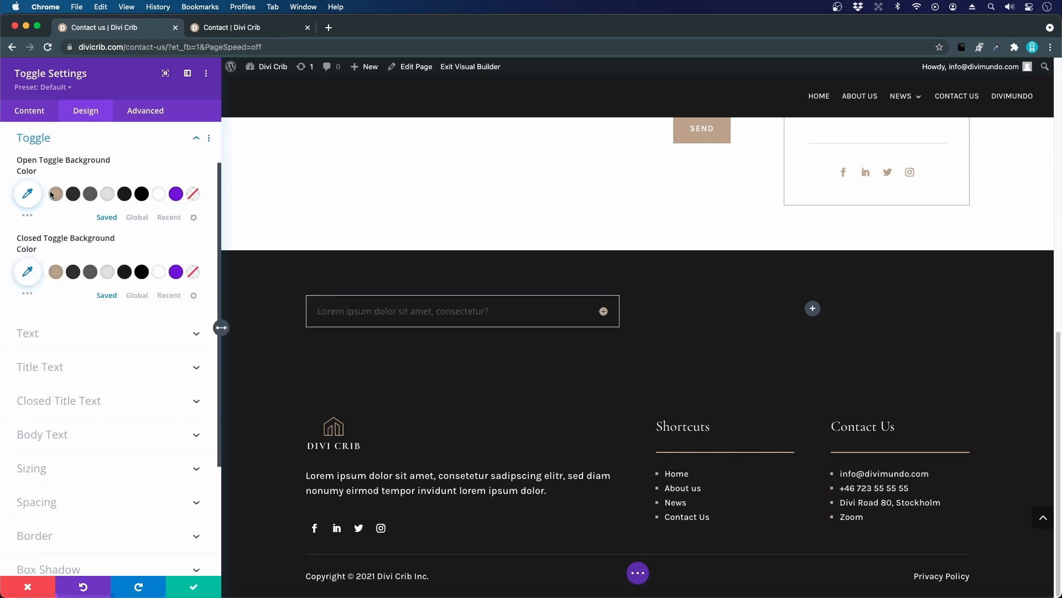
mouse_move(53, 171)
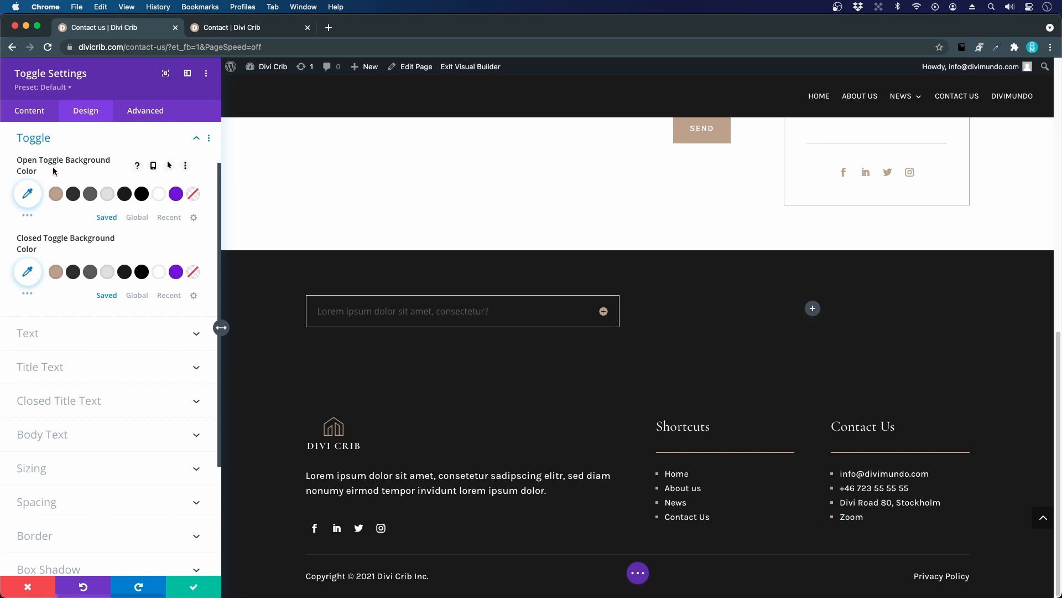
mouse_move(618, 334)
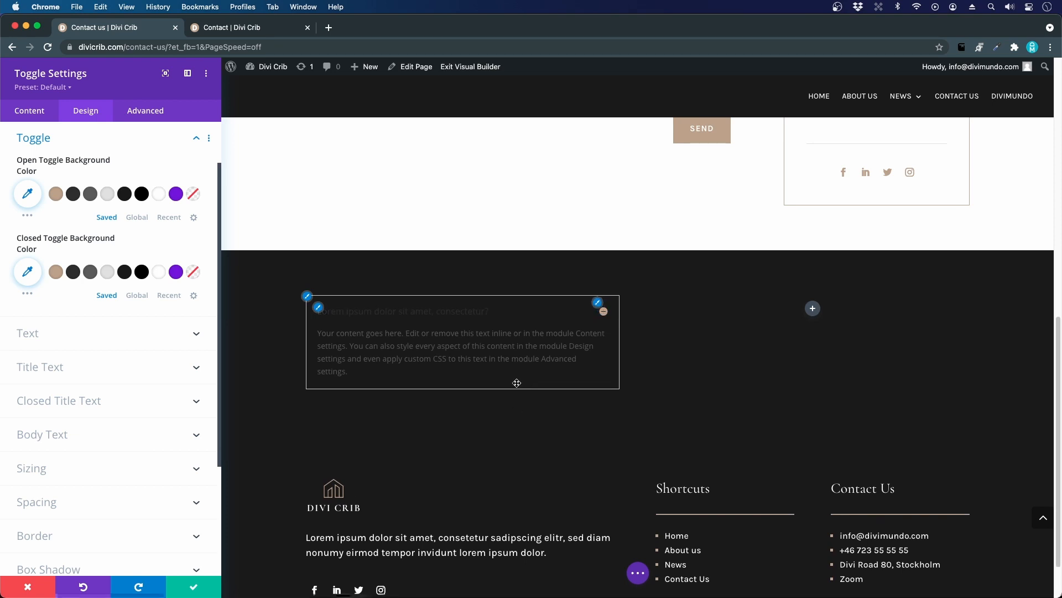
mouse_move(124, 193)
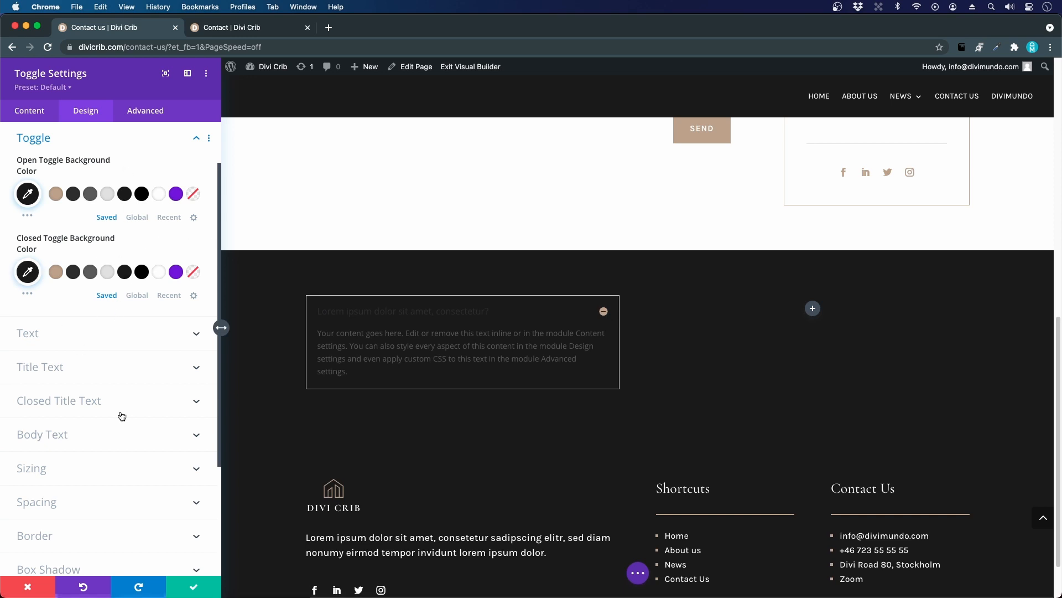
Style the toggle title as white 25px Cormorant Garamond H3 text
click(27, 333)
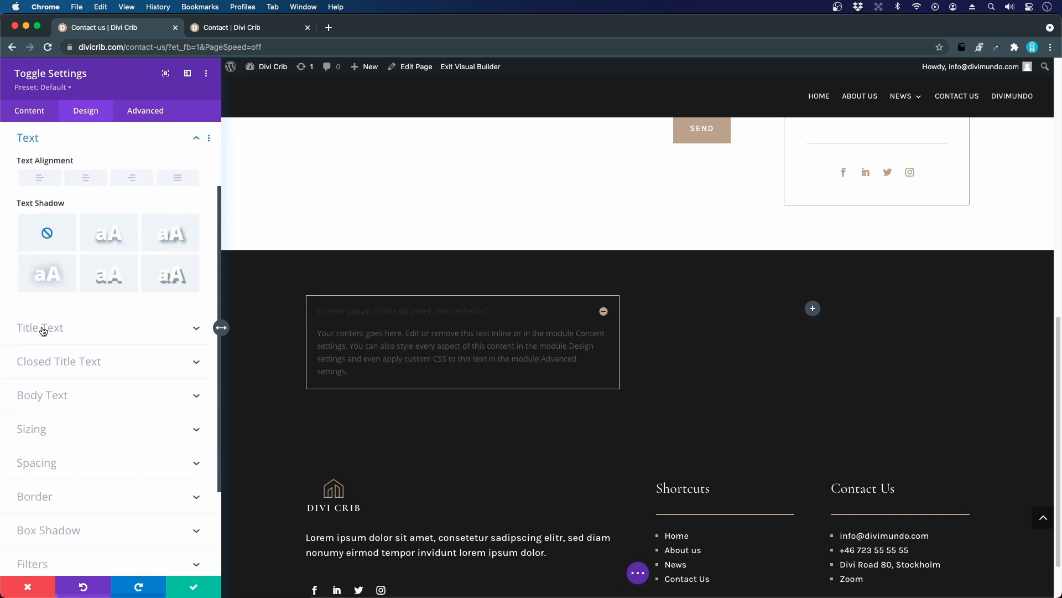
mouse_move(57, 178)
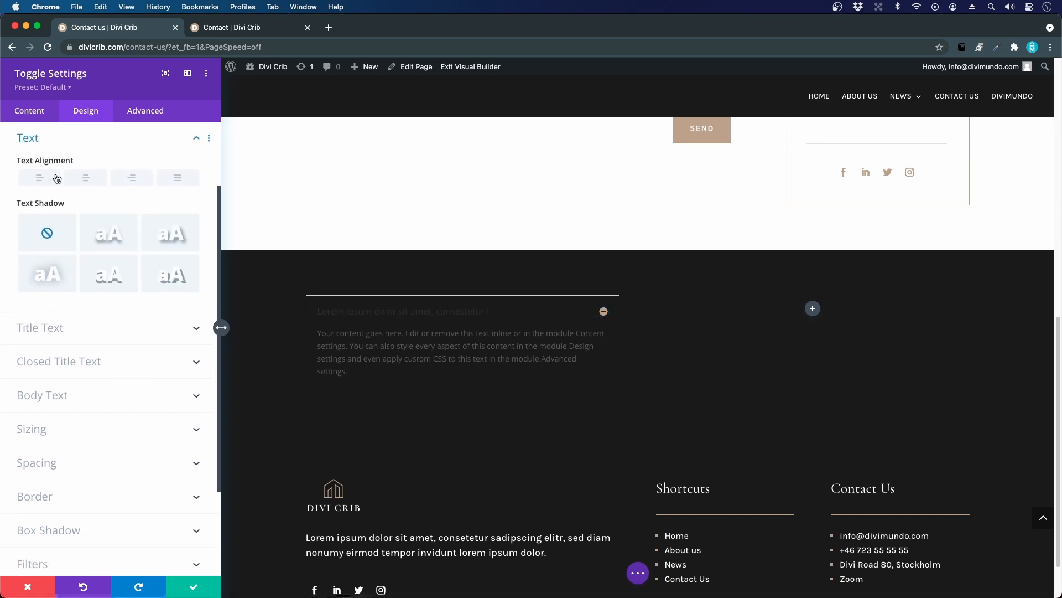
mouse_move(84, 312)
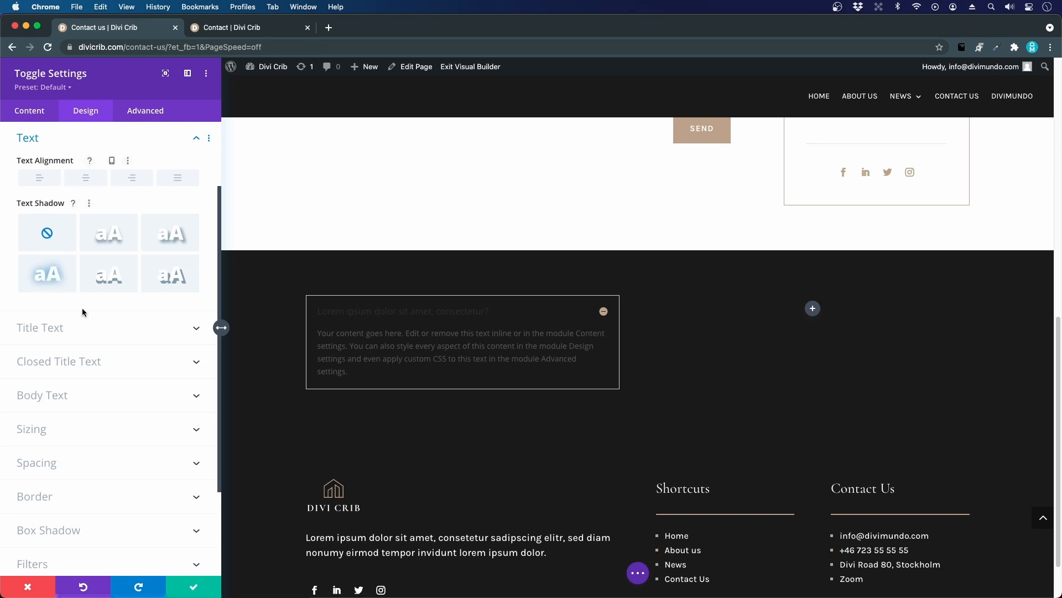
click(39, 327)
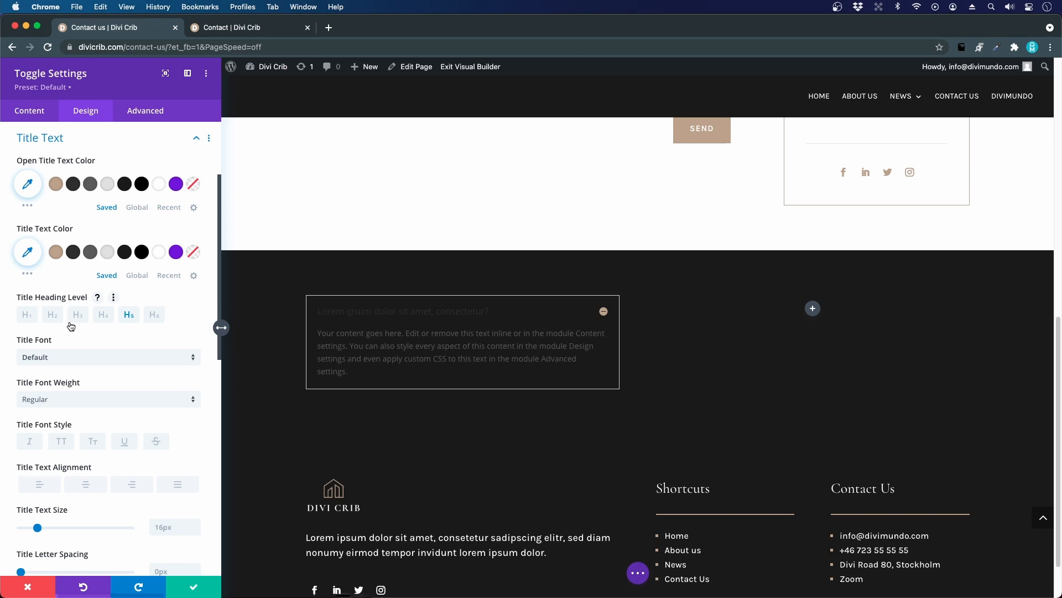
click(159, 184)
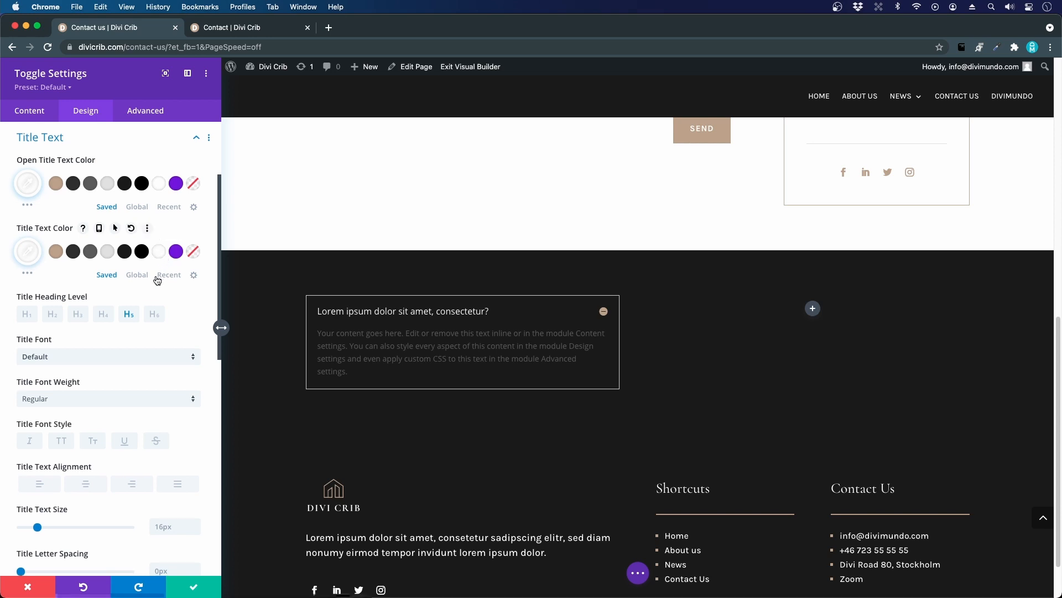
scroll(up, 3)
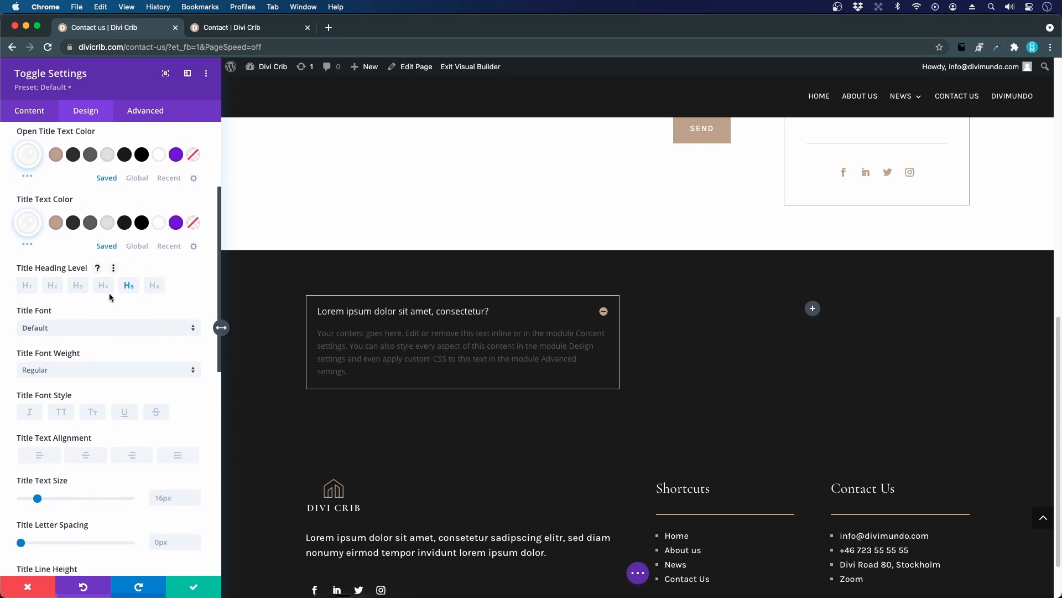
mouse_move(78, 288)
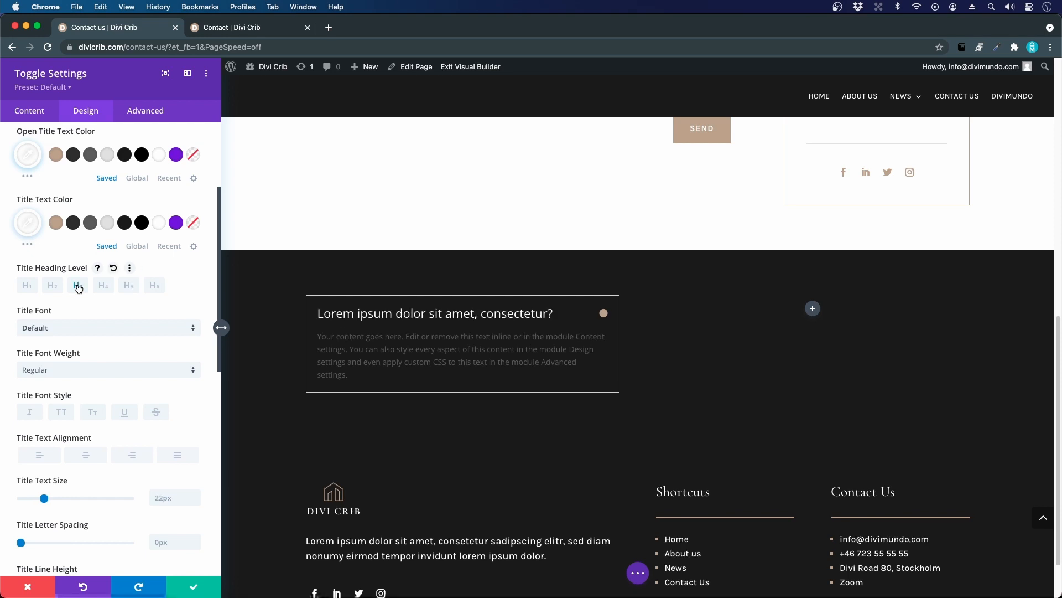
click(106, 327)
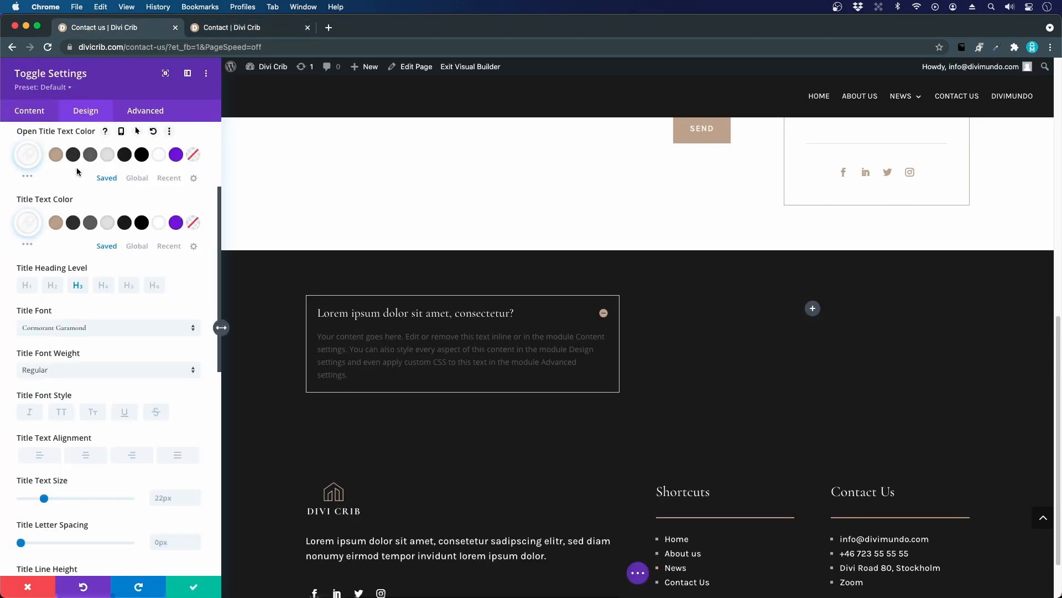
mouse_move(102, 370)
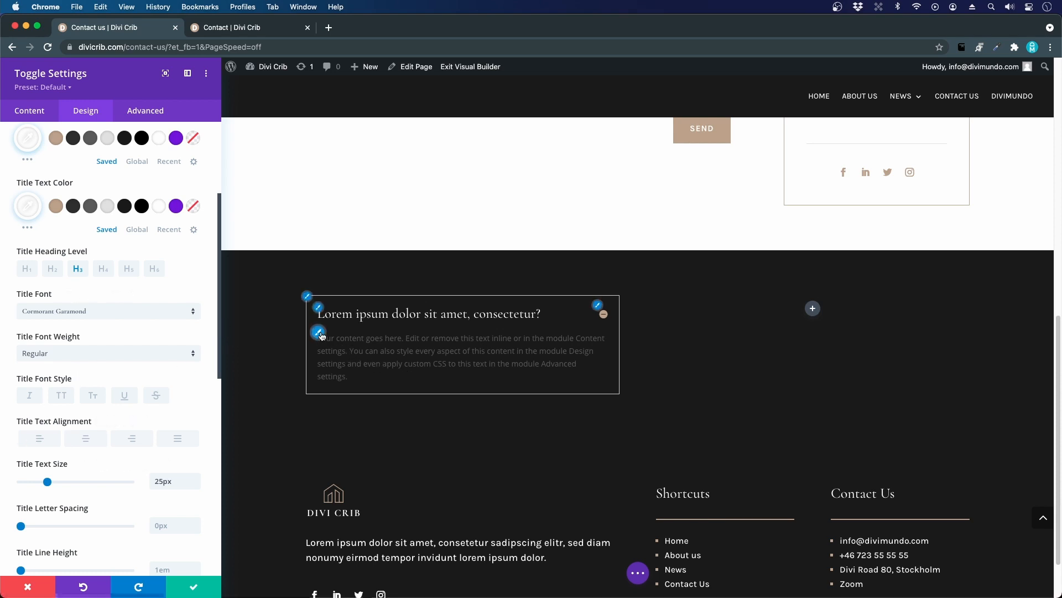
Set the toggle body text to Karla, 16px, colour #e5e5e5
scroll(down, 3)
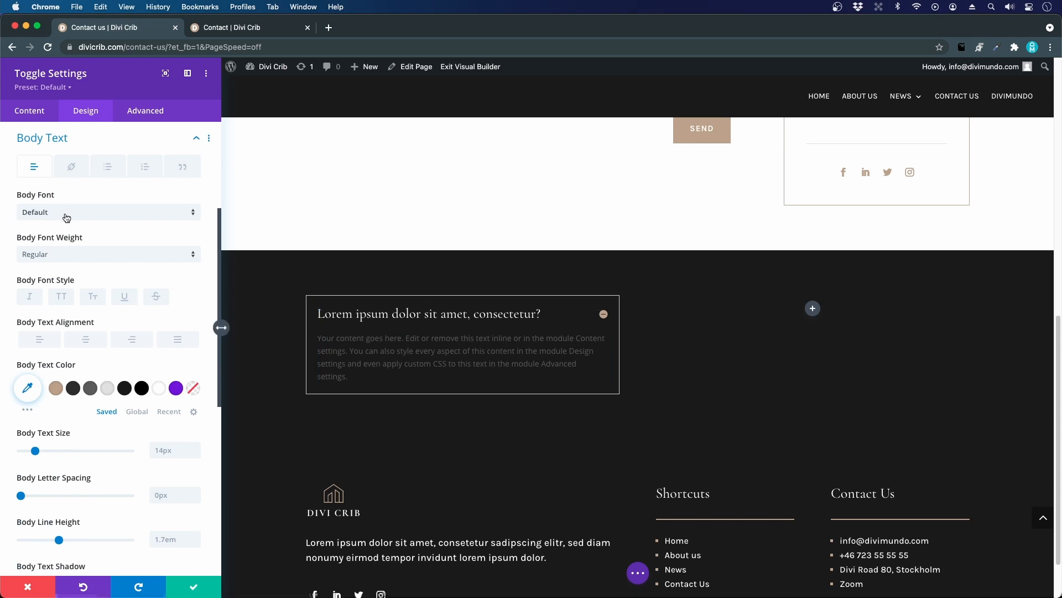
click(105, 212)
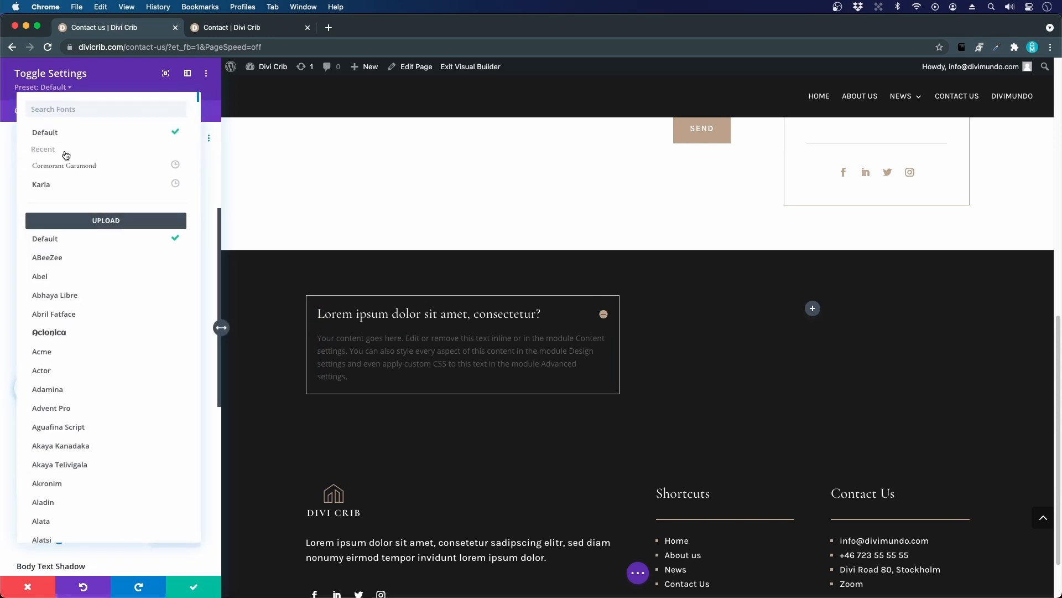
click(41, 184)
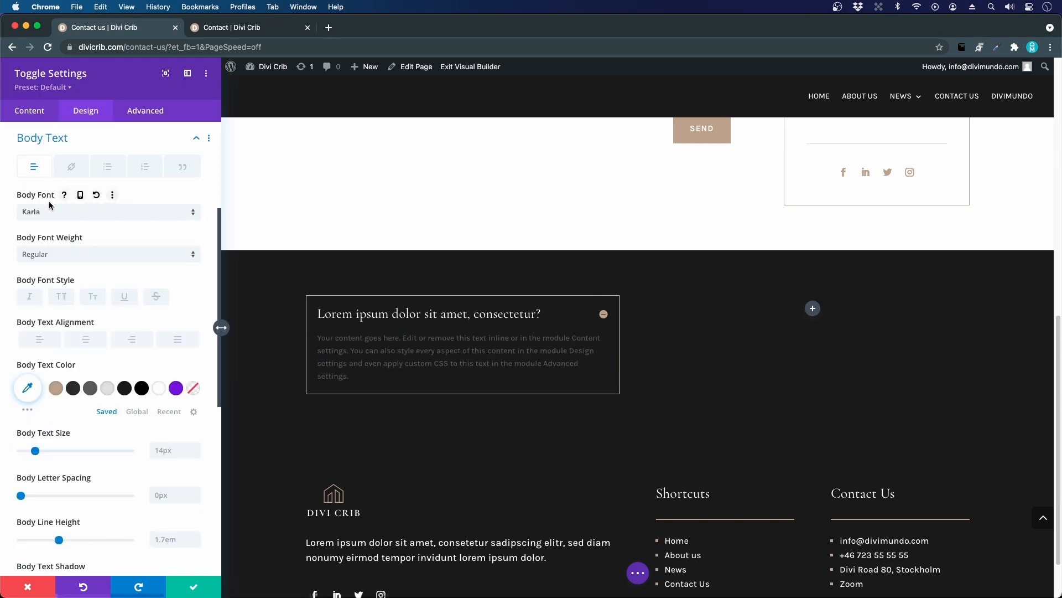
mouse_move(36, 269)
text(16)
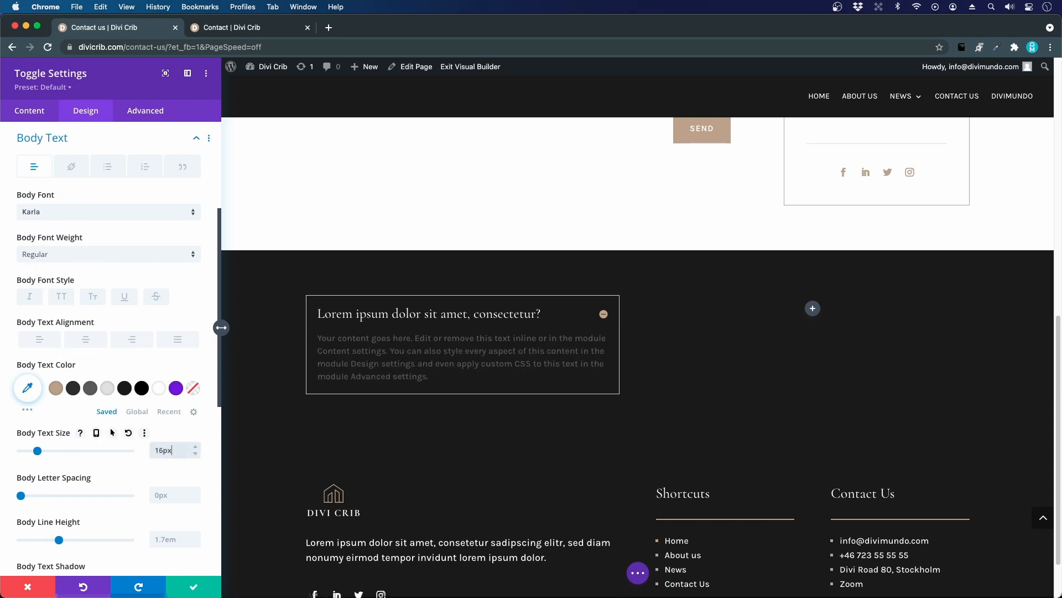
scroll(down, 3)
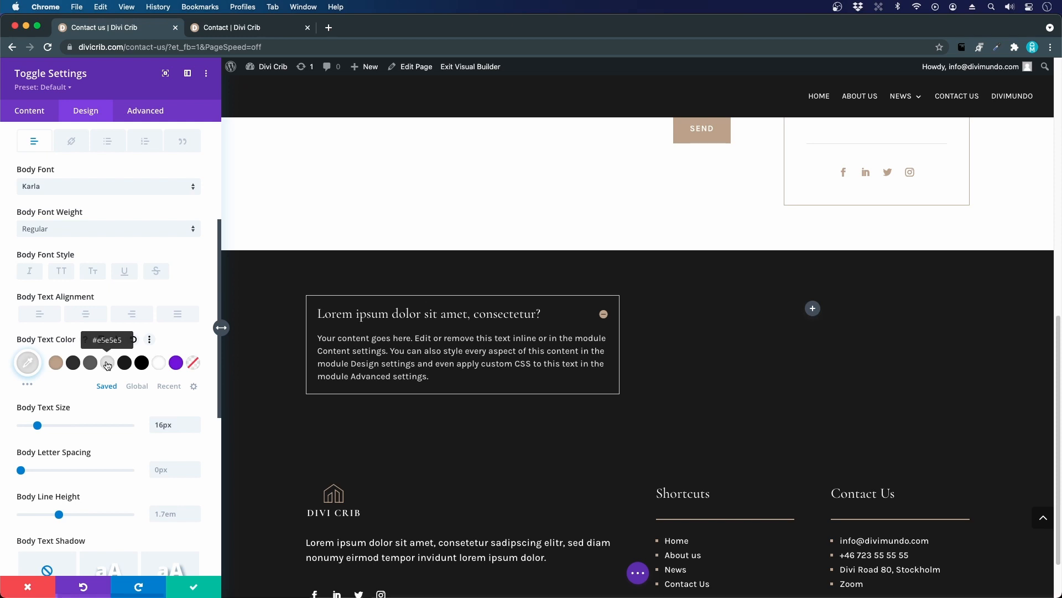
scroll(down, 3)
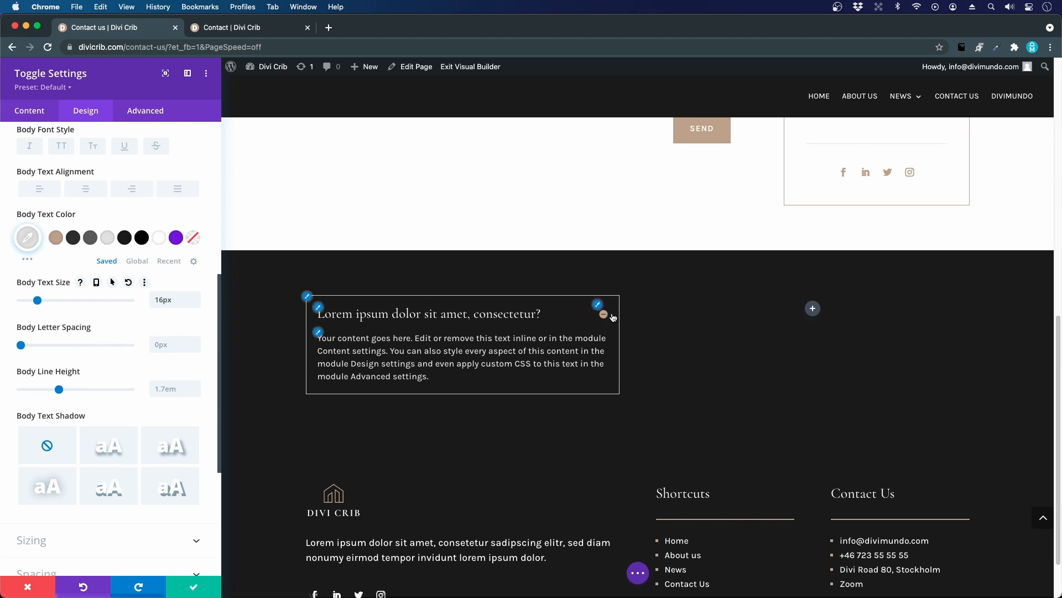
Collapse the toggle so only its title shows
click(603, 314)
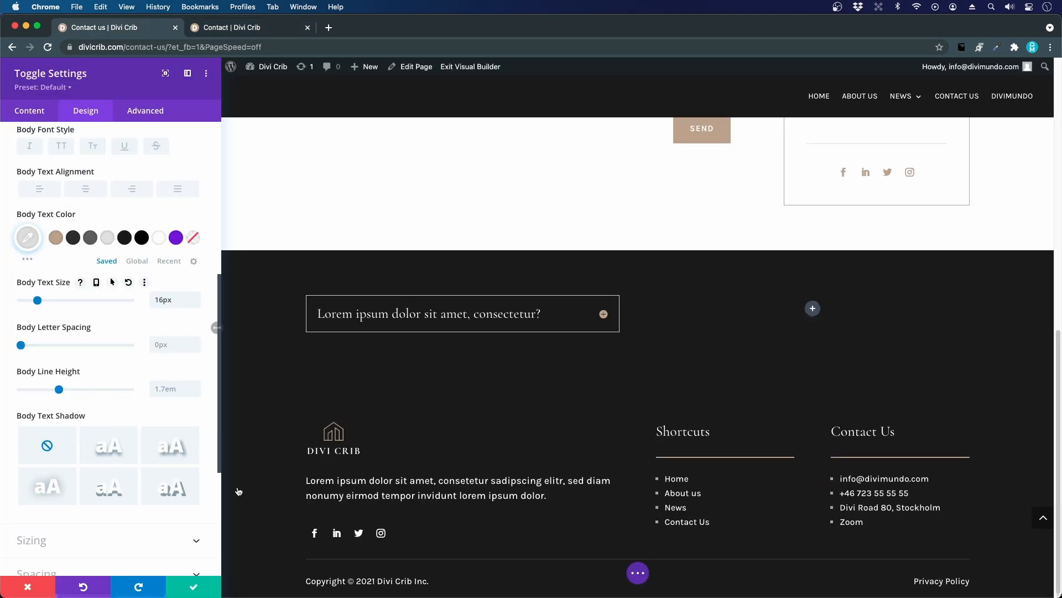
scroll(down, 3)
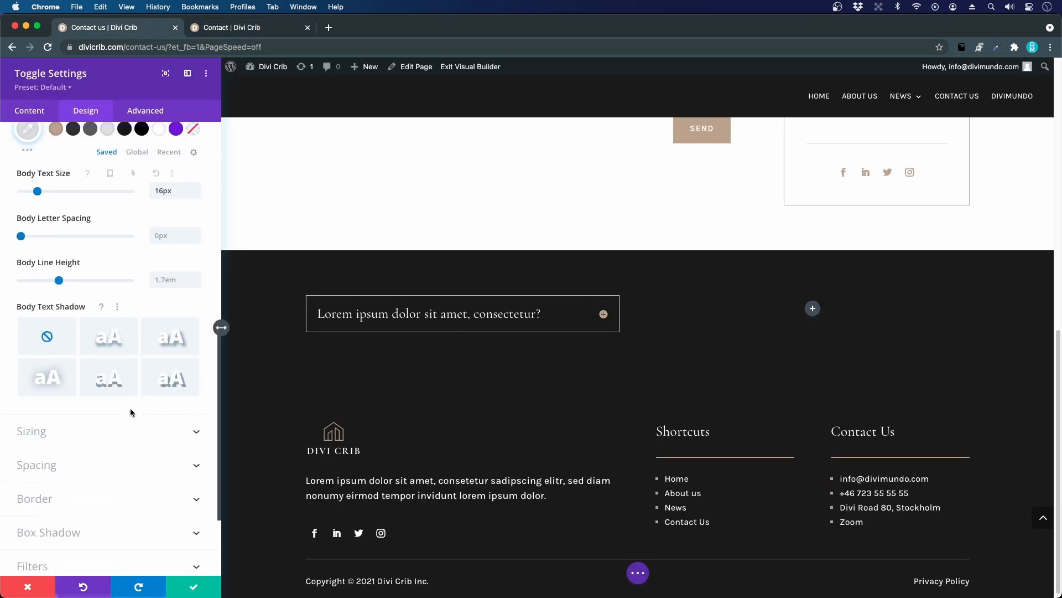
scroll(down, 3)
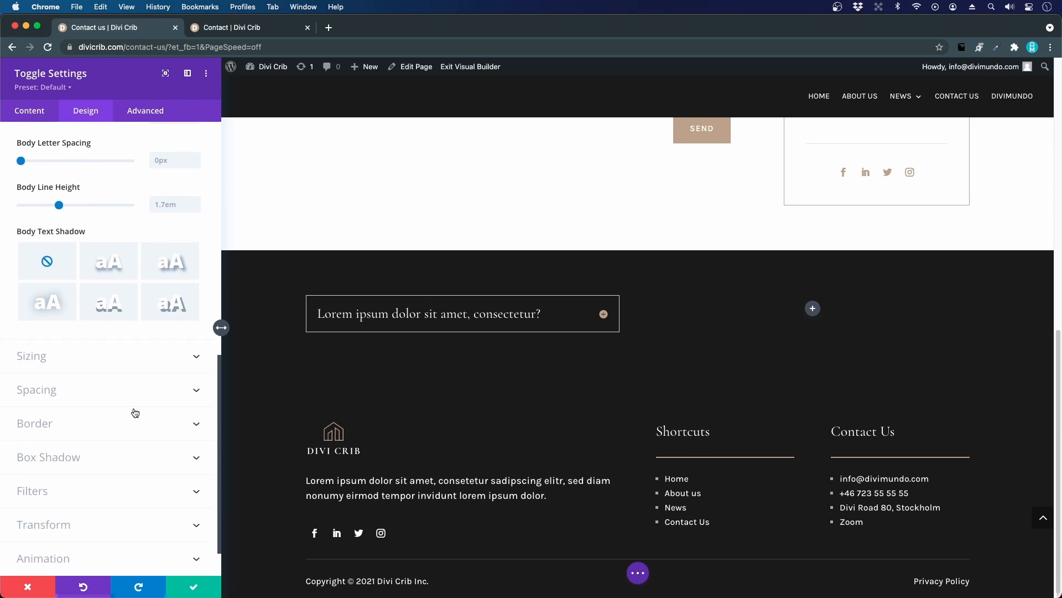
scroll(down, 3)
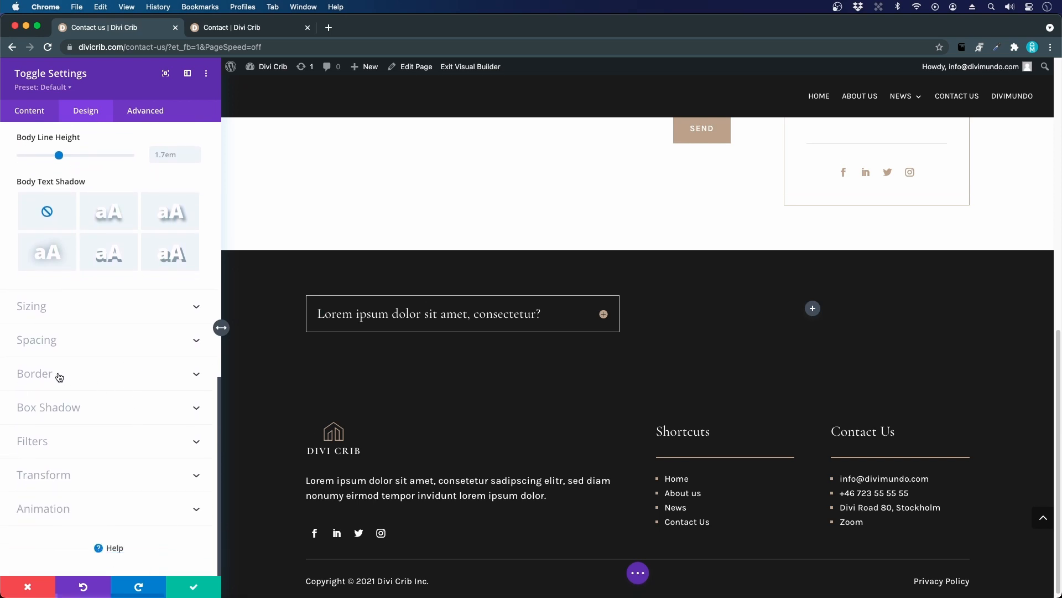
Give the toggle a 1px #c2ab92 border applied to all four sides
click(34, 373)
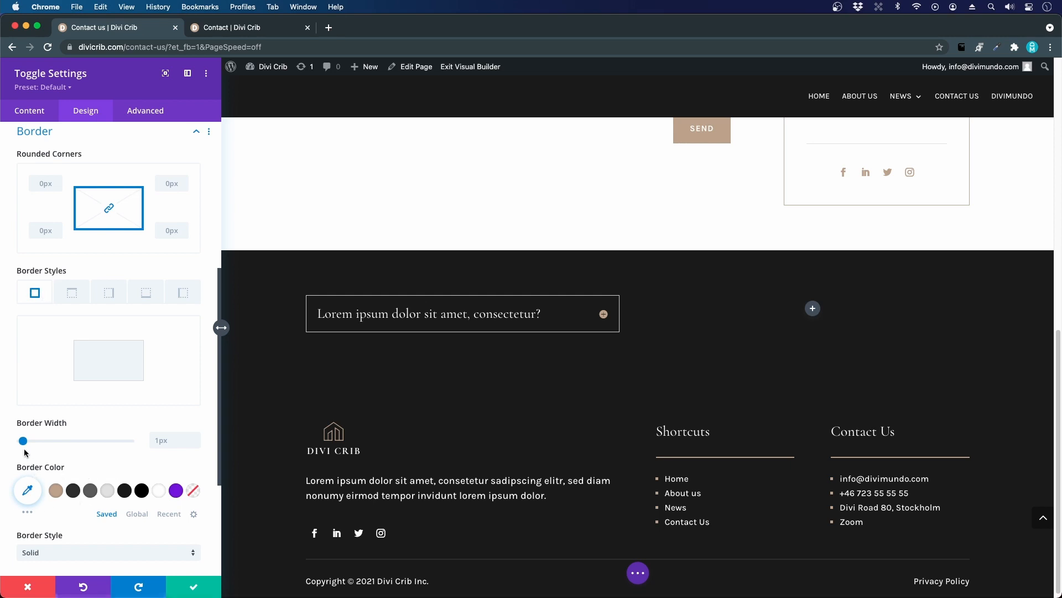
mouse_move(93, 454)
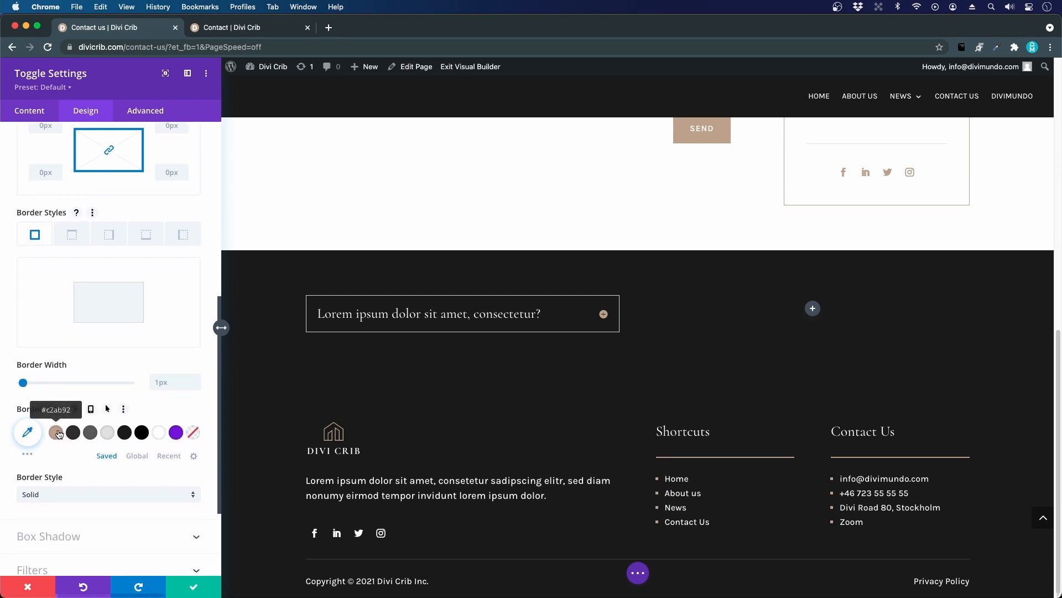
click(58, 431)
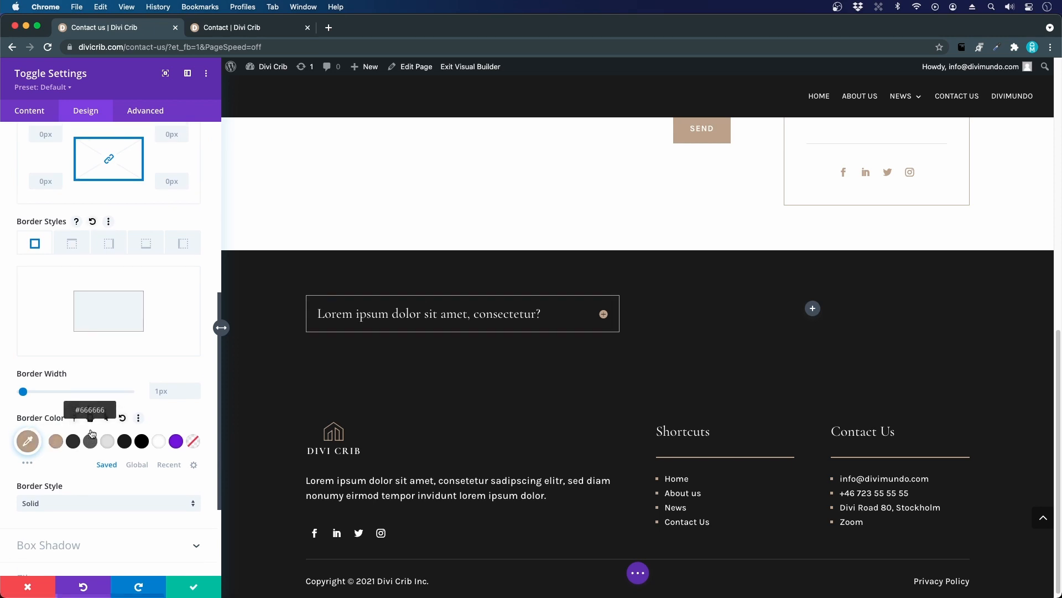
mouse_move(22, 393)
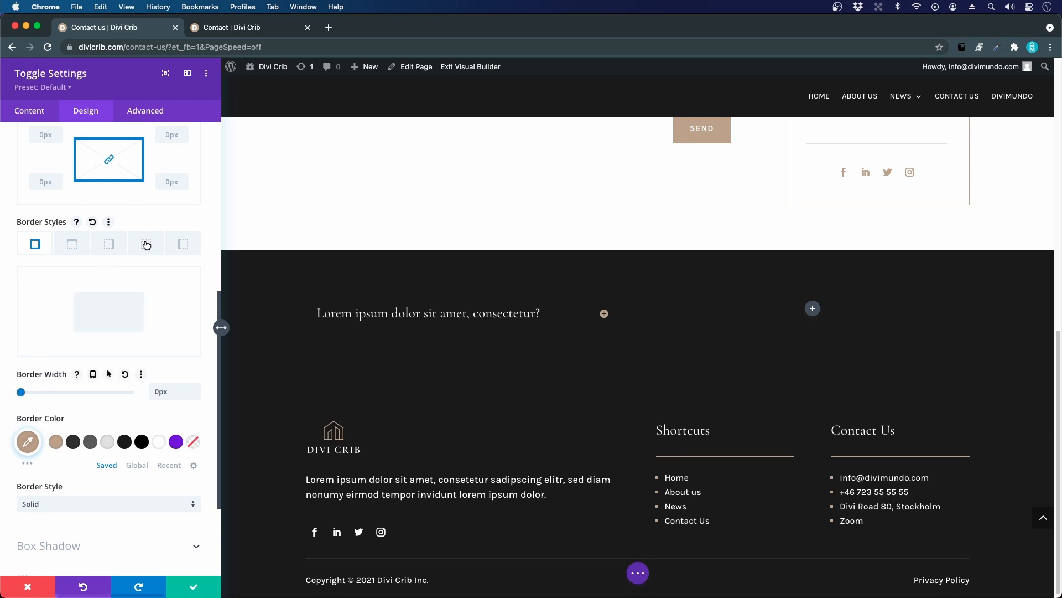
click(146, 244)
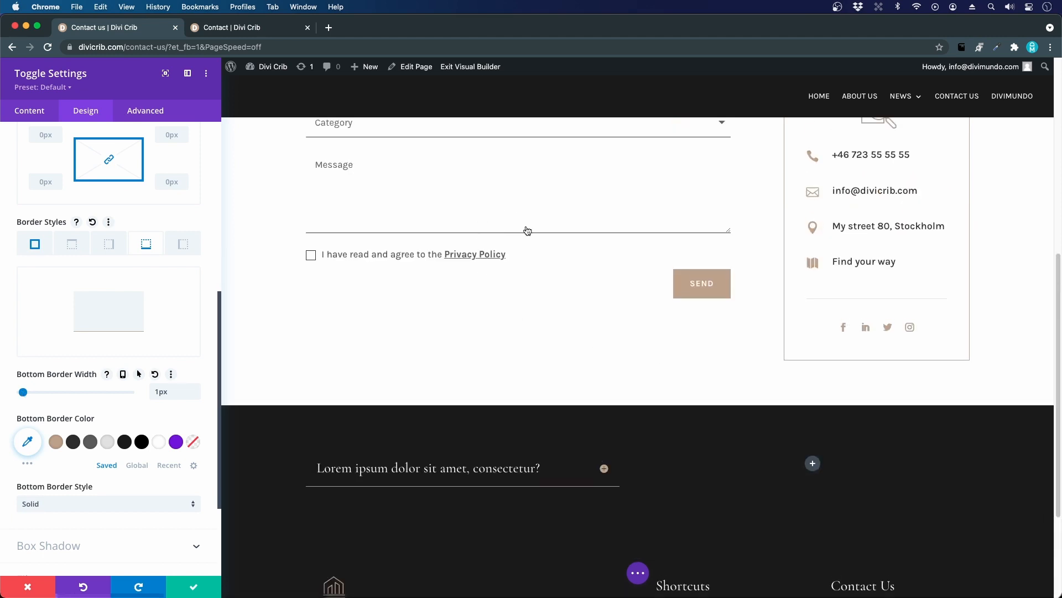
scroll(down, 3)
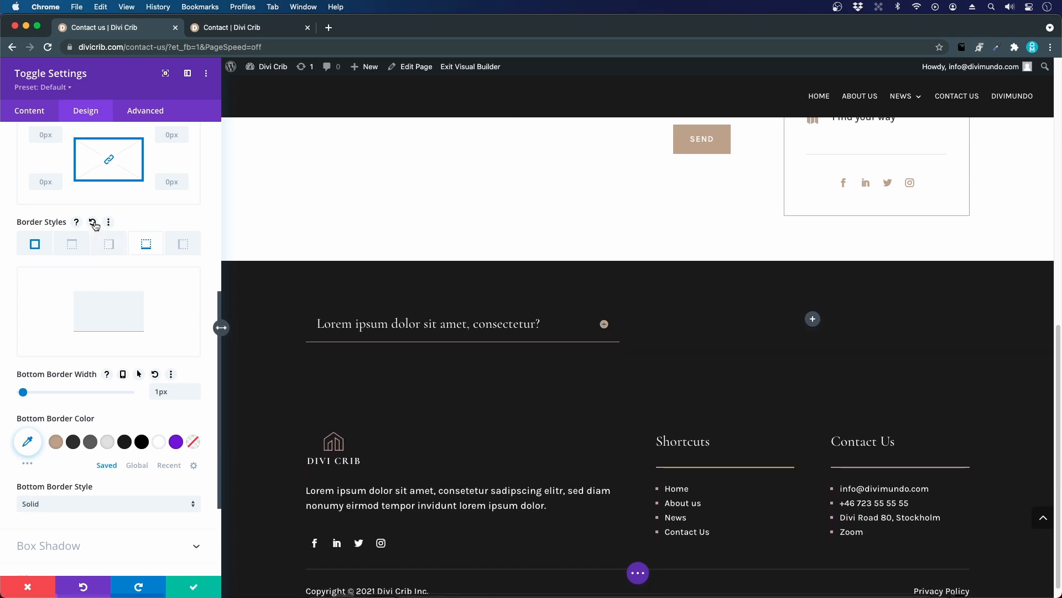
click(35, 243)
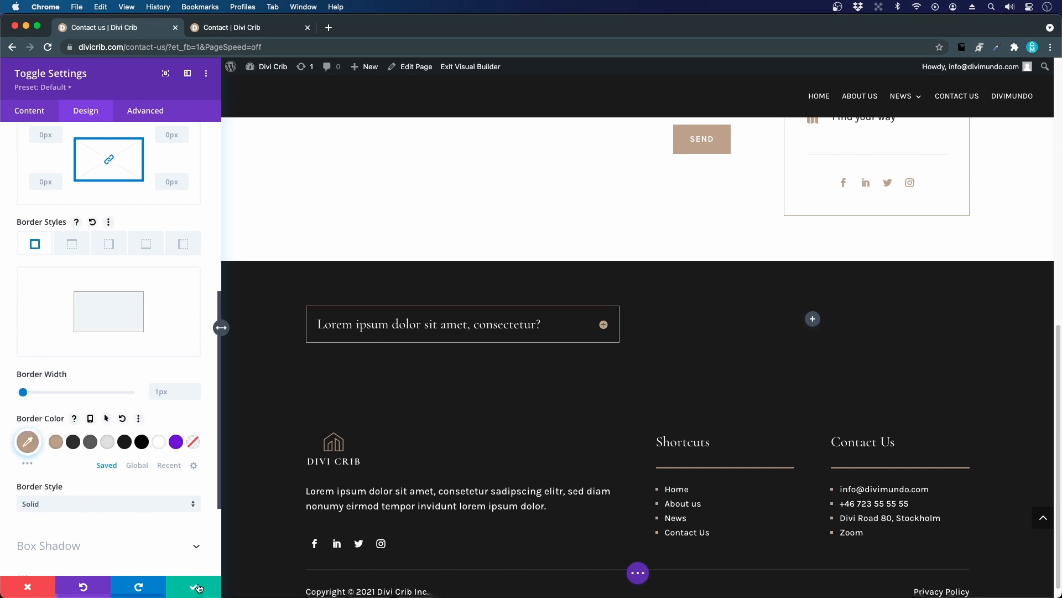
Save the styled toggle and duplicate it into a stack of five
click(194, 587)
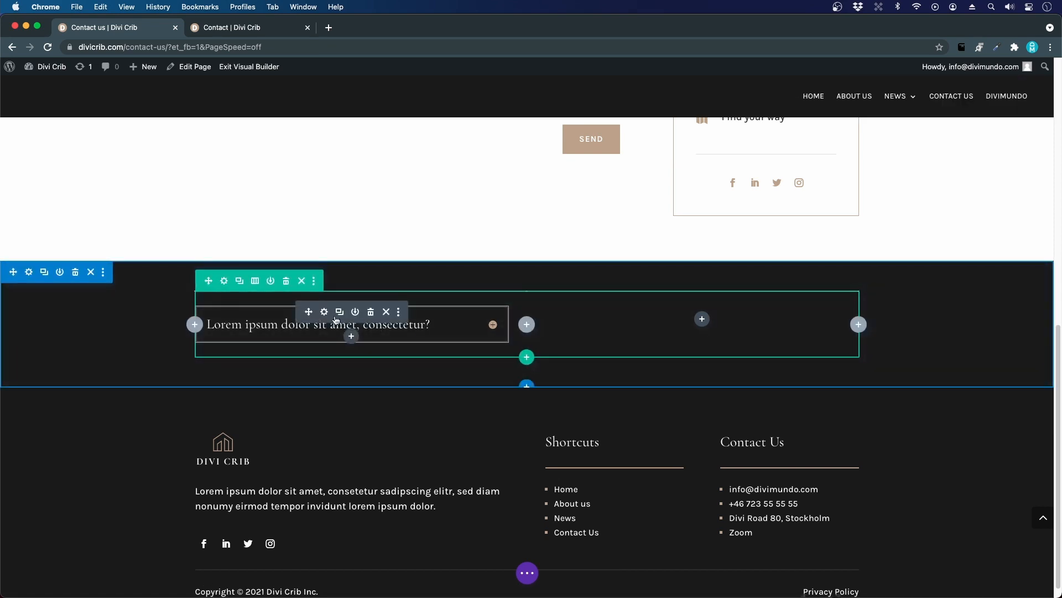
click(339, 312)
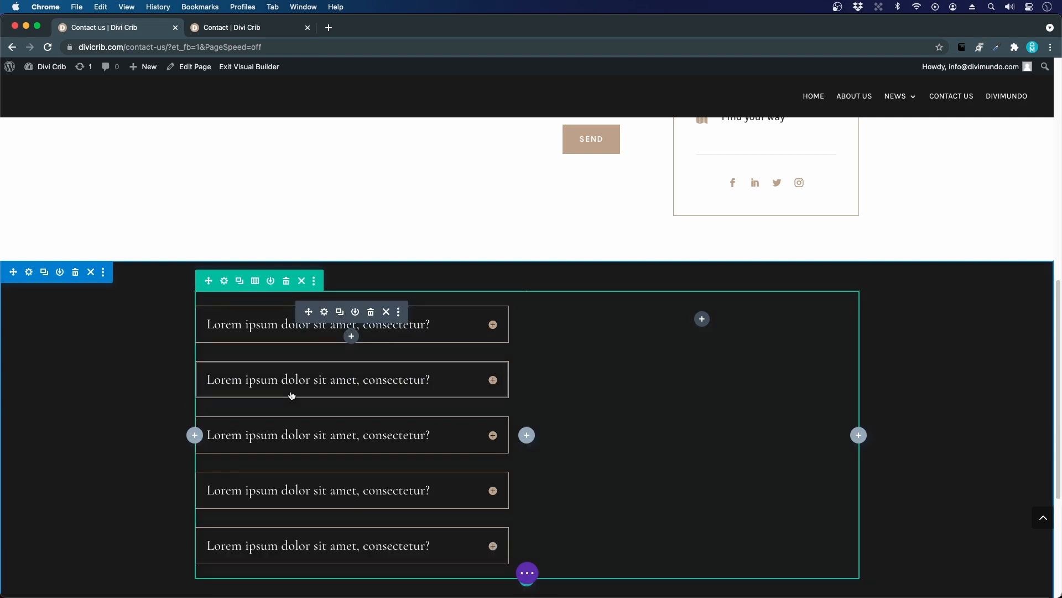
mouse_move(350, 381)
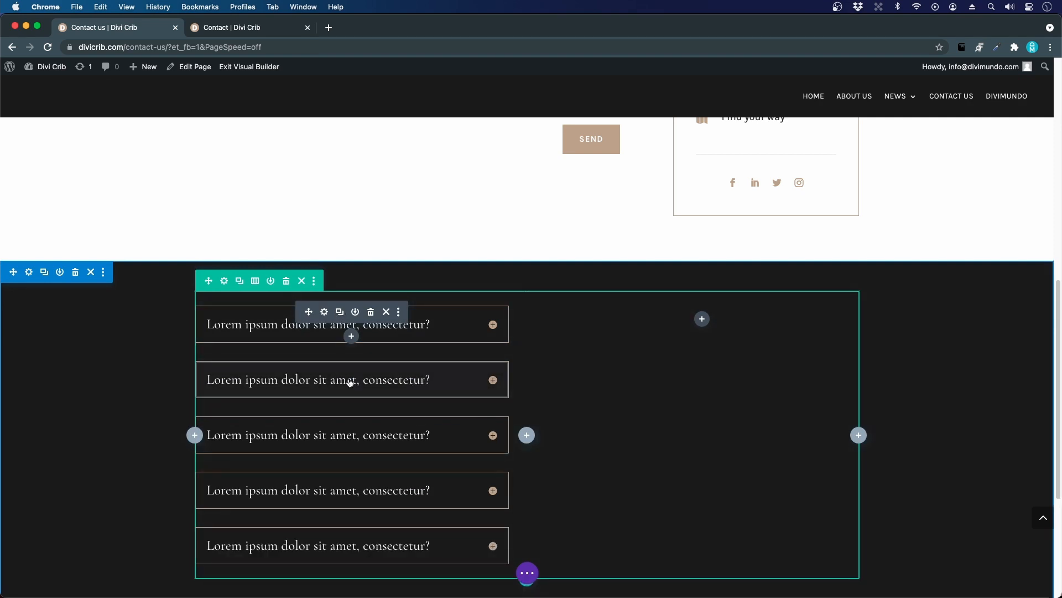
mouse_move(301, 323)
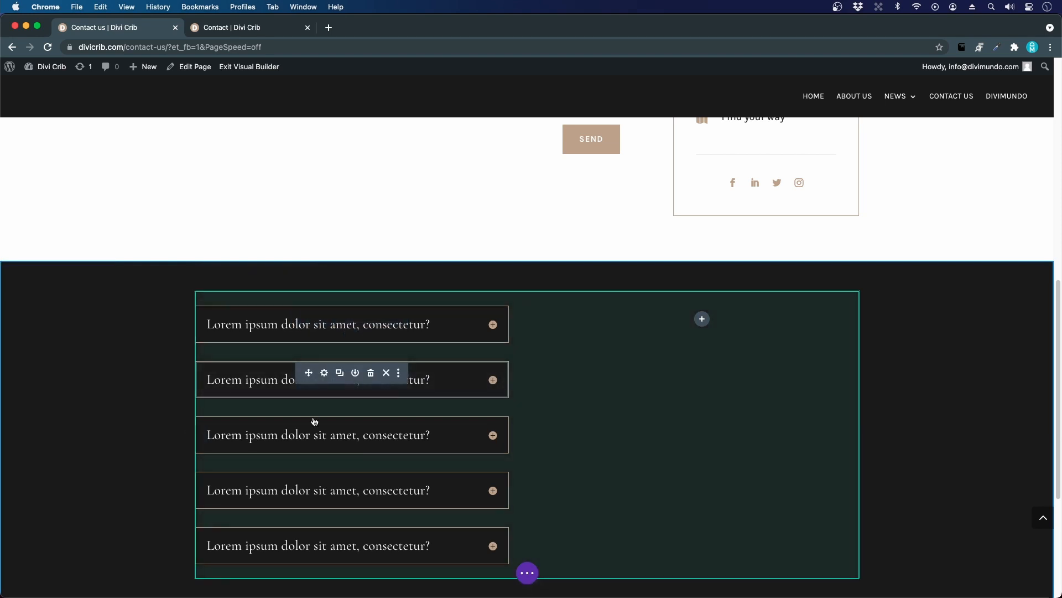
mouse_move(323, 480)
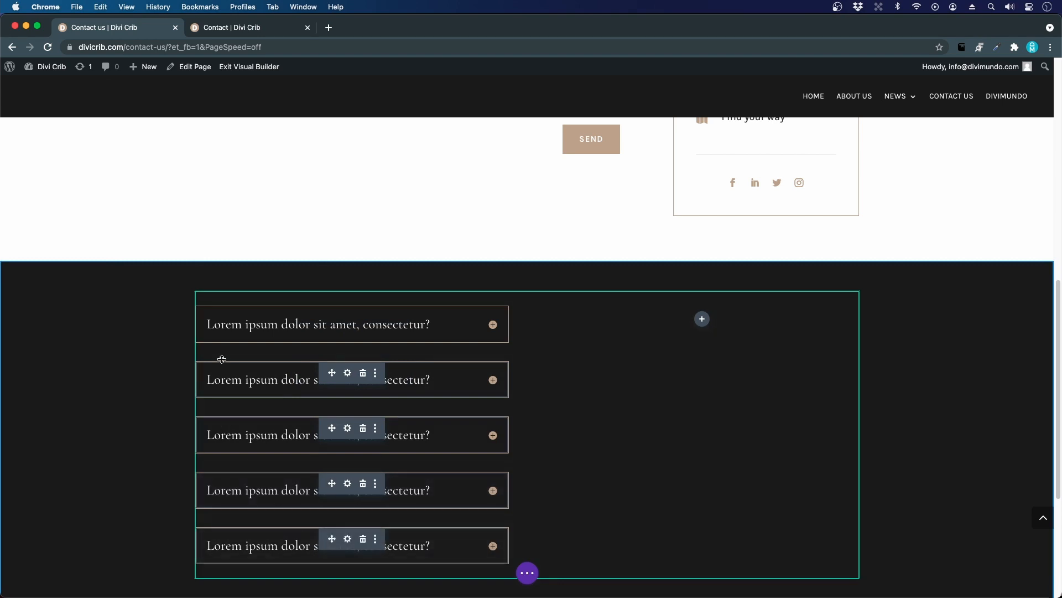
mouse_move(319, 322)
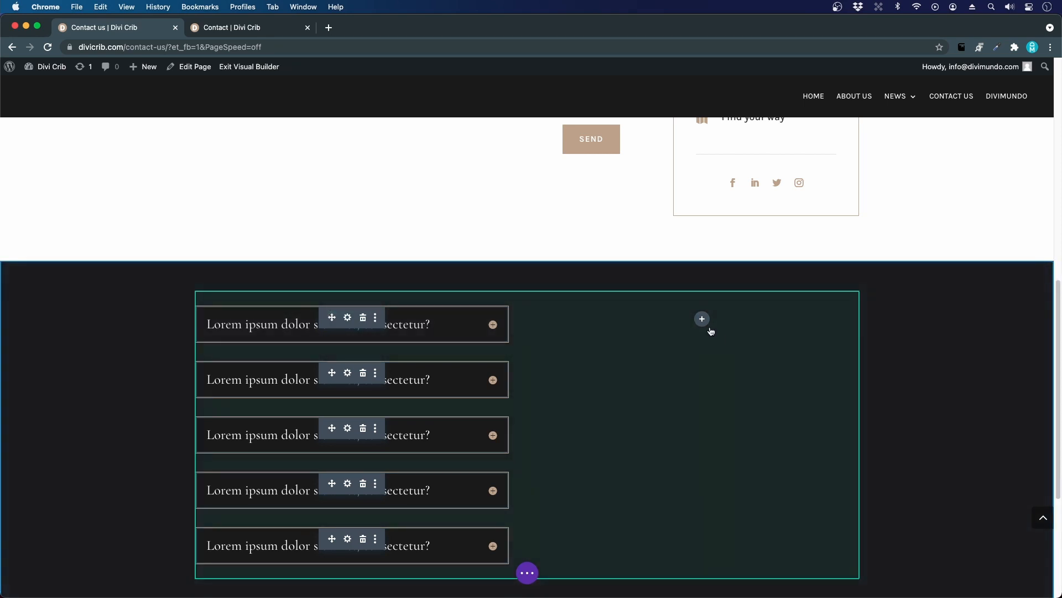
Paste the five copied toggles into the right column and save the settings
click(703, 318)
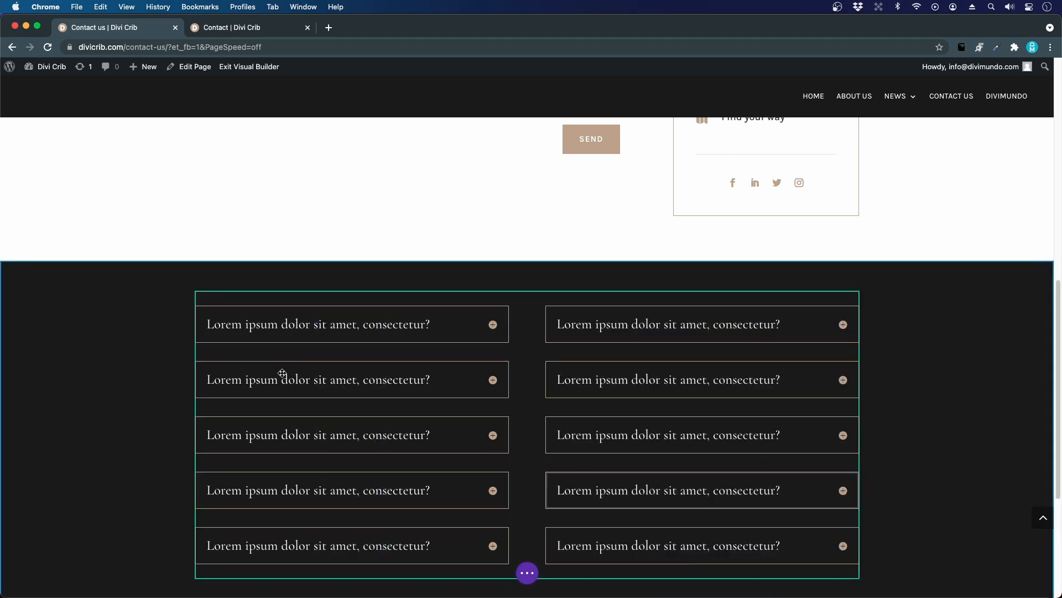
scroll(down, 3)
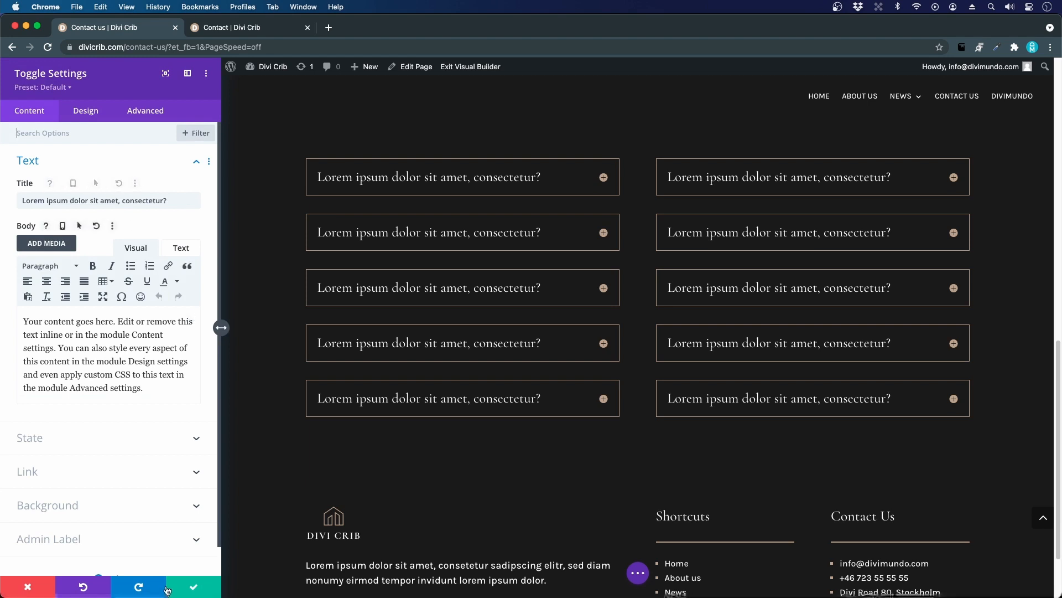
click(193, 586)
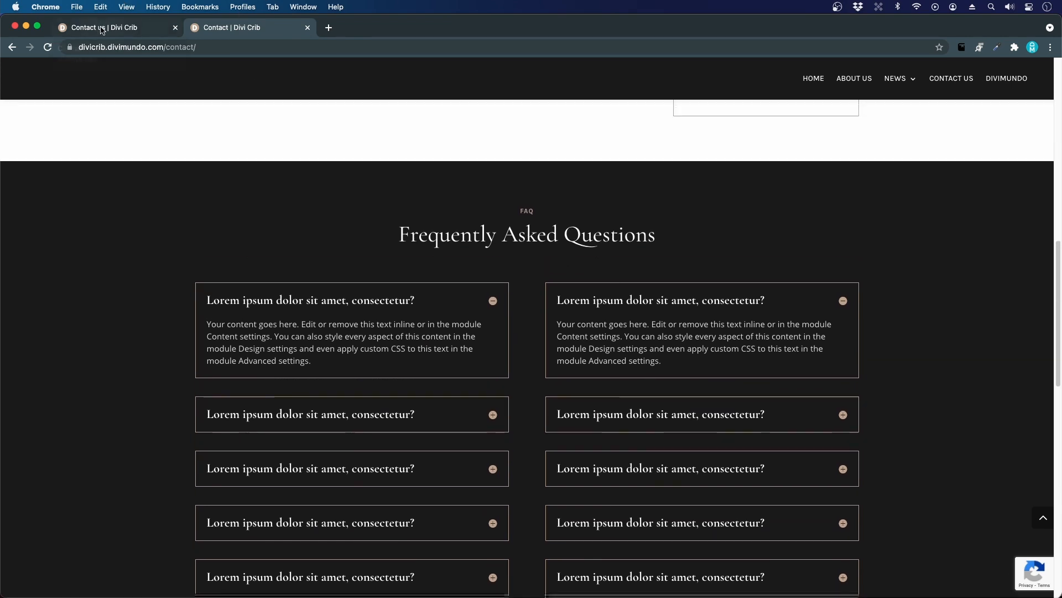
double_click(526, 233)
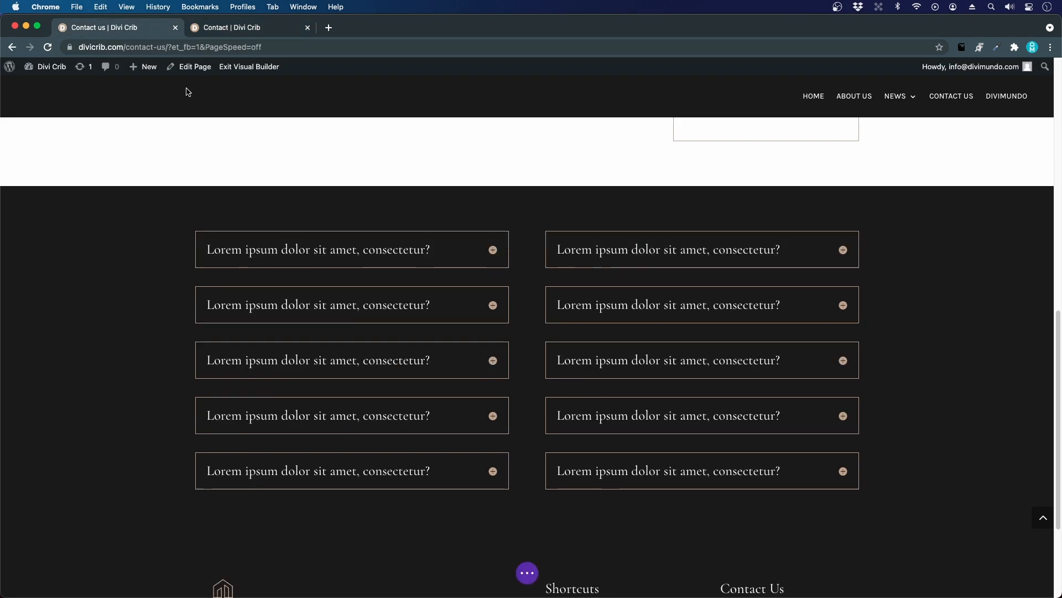
scroll(down, 3)
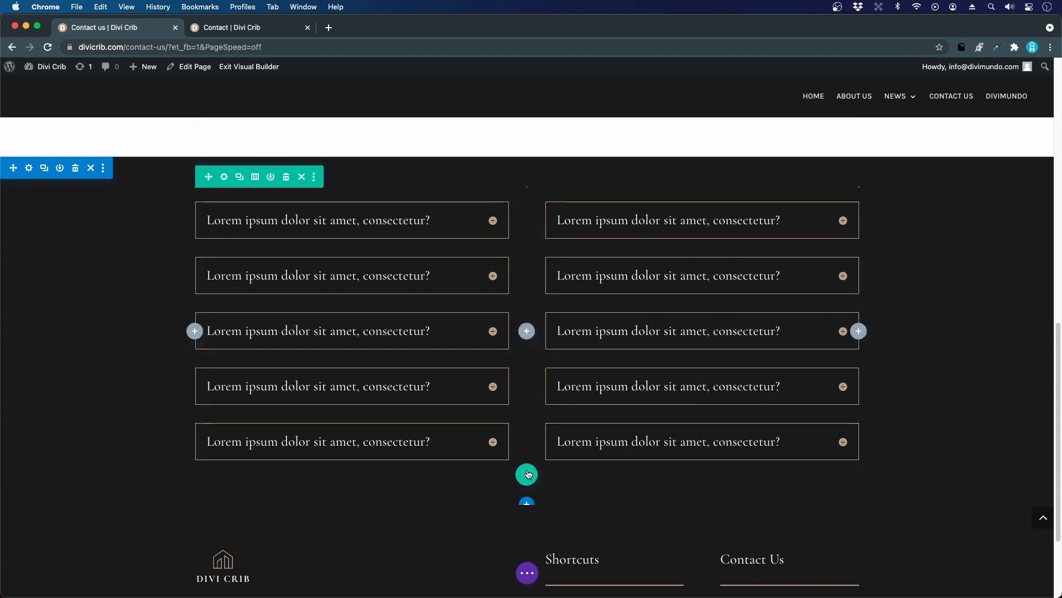
mouse_move(471, 278)
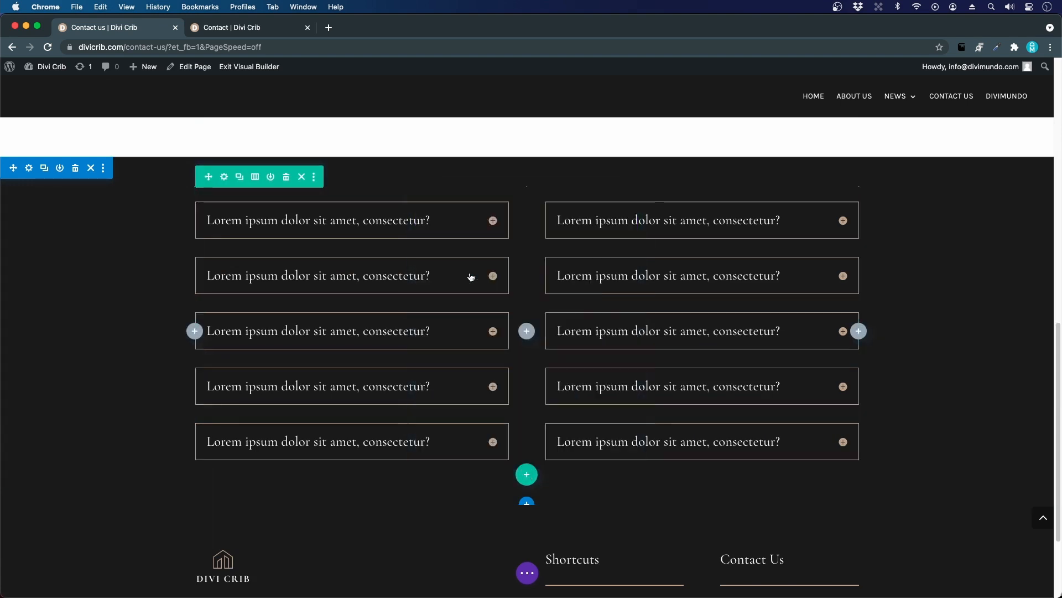
Add a one-column row with a Text module reading 'FAQ' and 'Frequently Asked Questions'
click(526, 474)
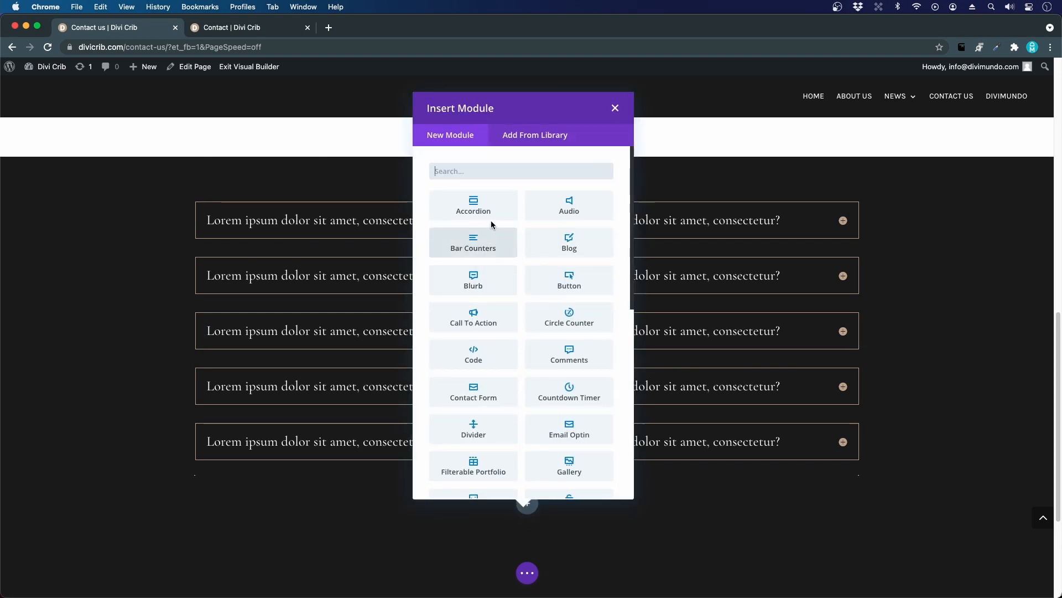
click(615, 108)
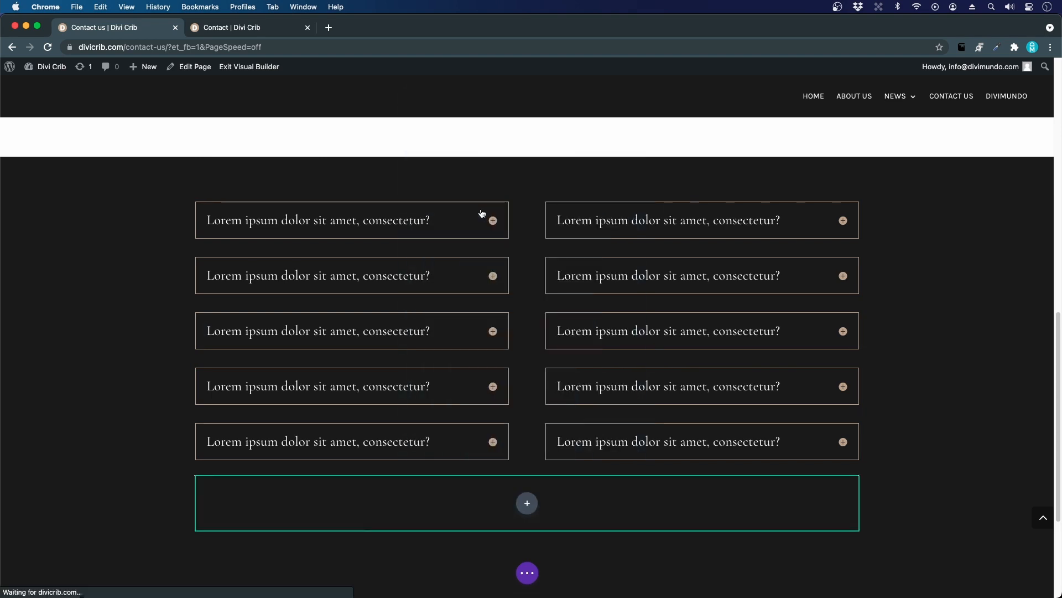
click(526, 503)
text(FAQ)
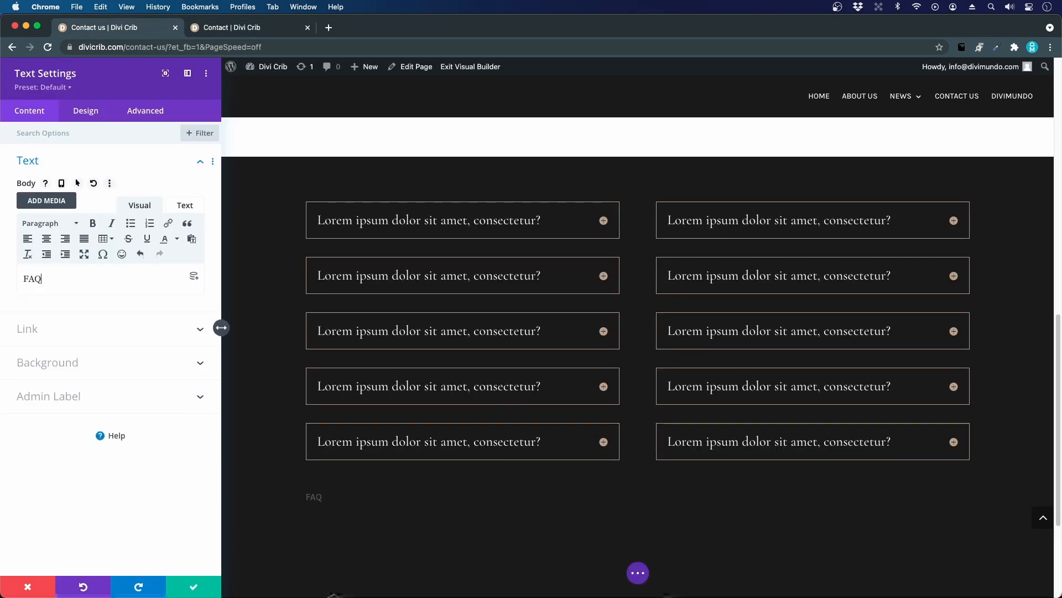
mouse_move(169, 224)
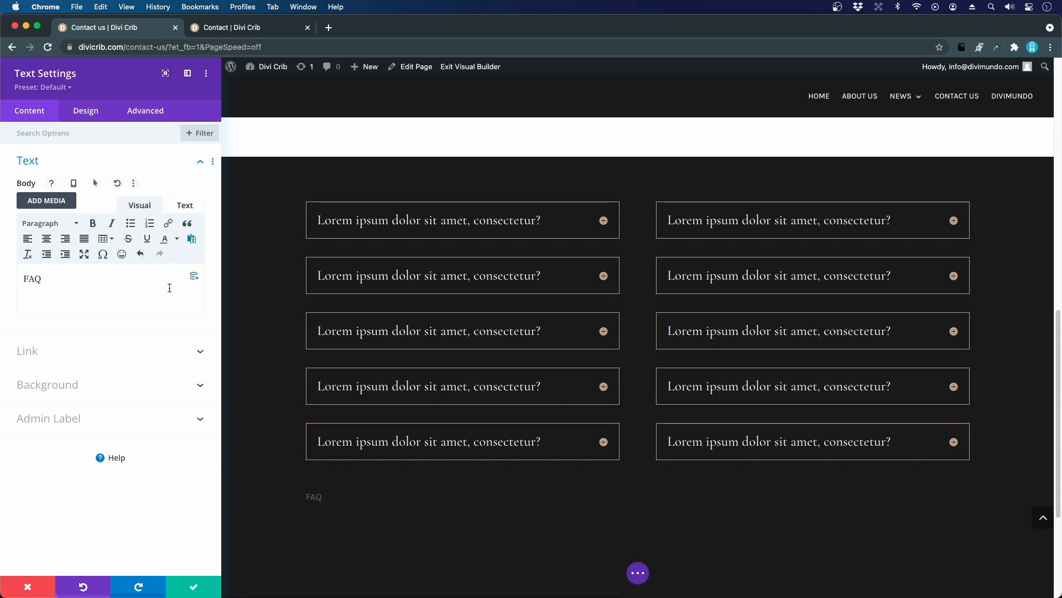
text(Frequently Asked Questions)
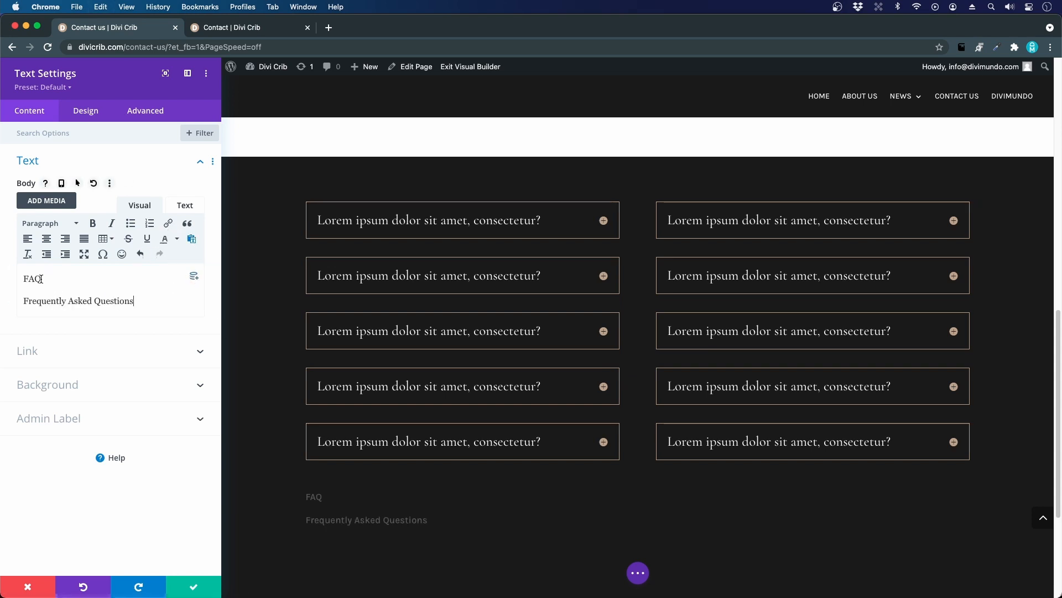
Format 'FAQ' as a small heading and 'Frequently Asked Questions' as Heading 2
click(46, 223)
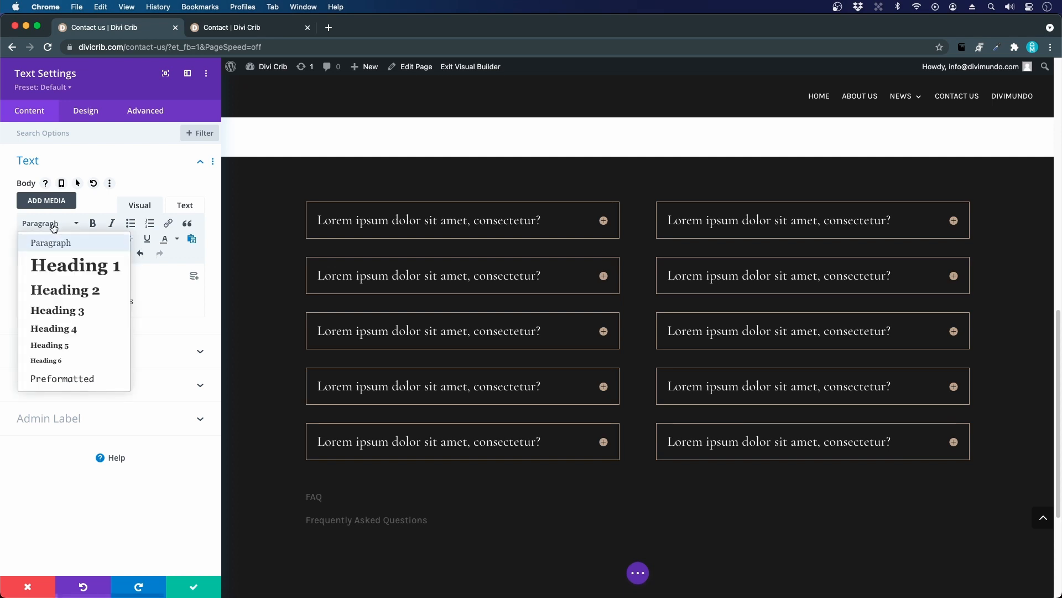
click(53, 328)
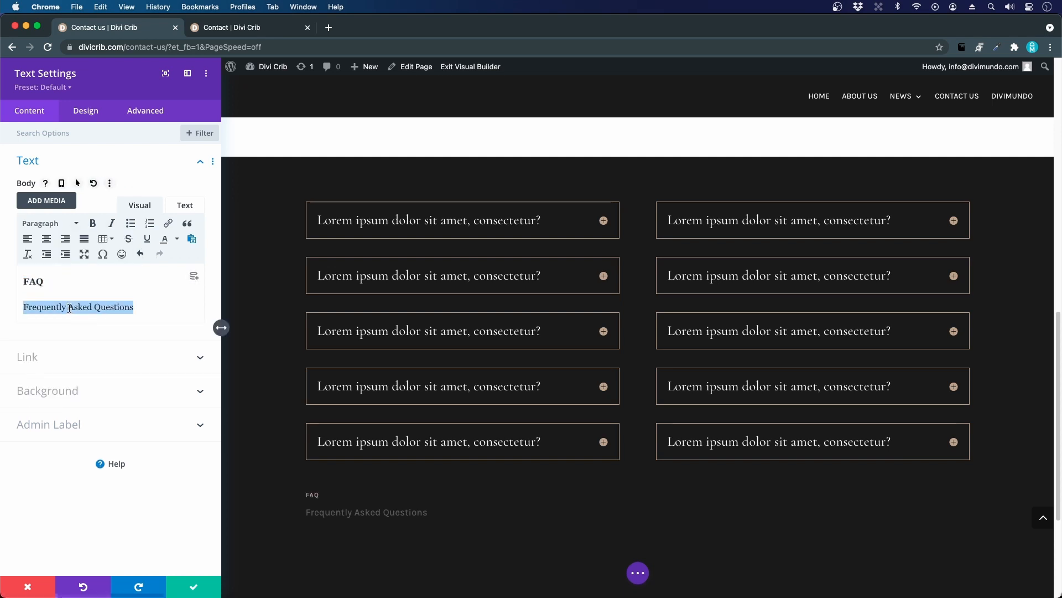
click(48, 223)
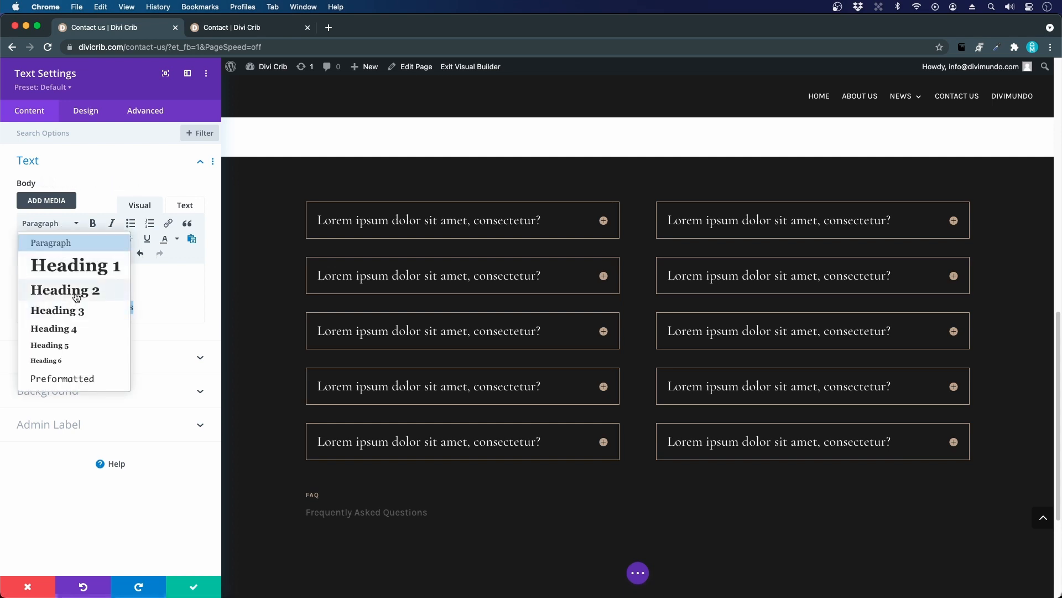
click(64, 290)
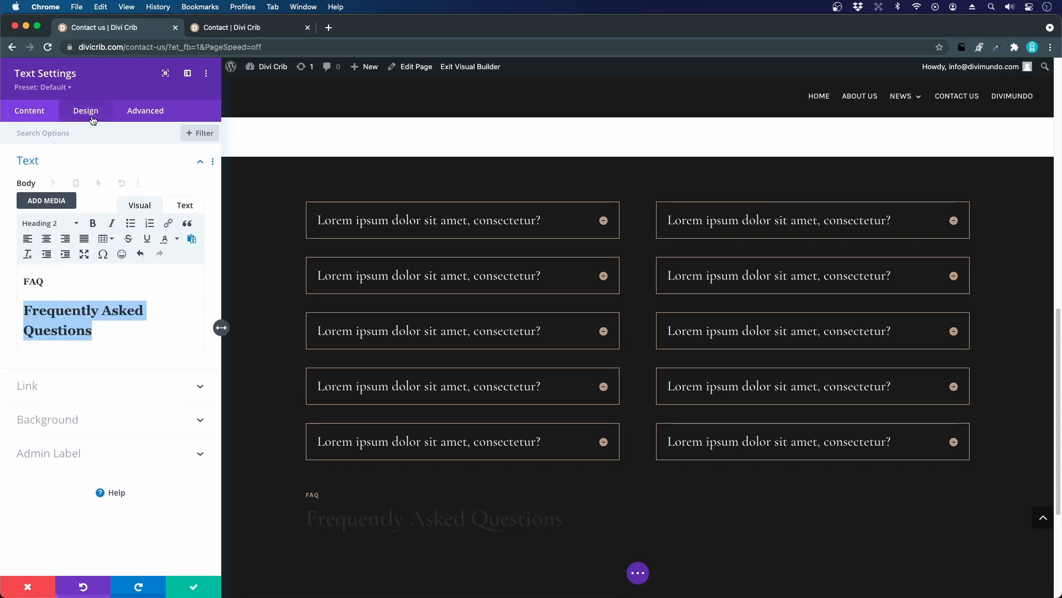
Give the FAQ text module centered, light text with white H2 heading, and save
click(85, 111)
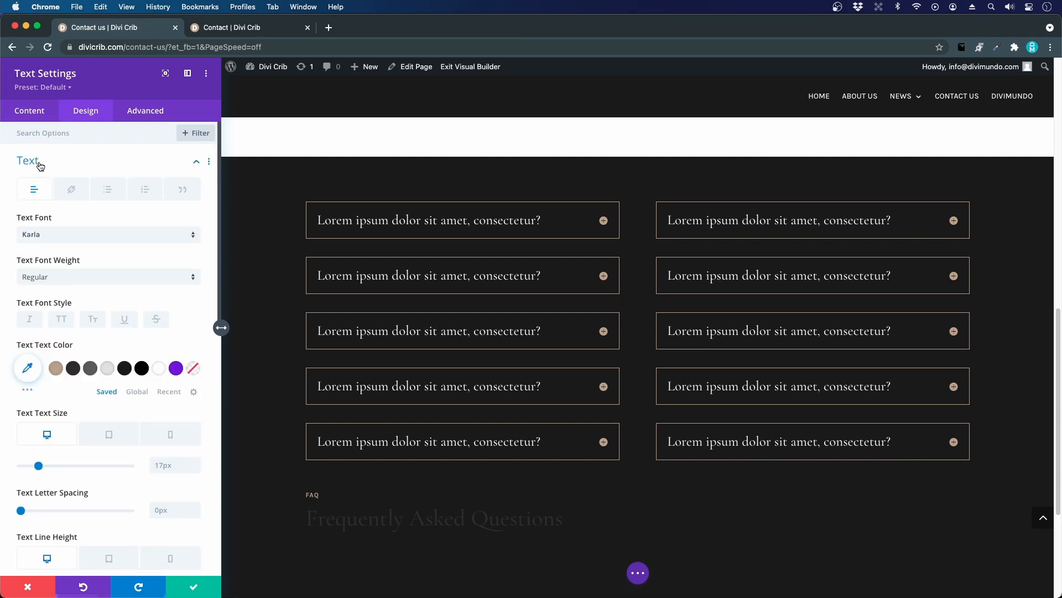
scroll(down, 3)
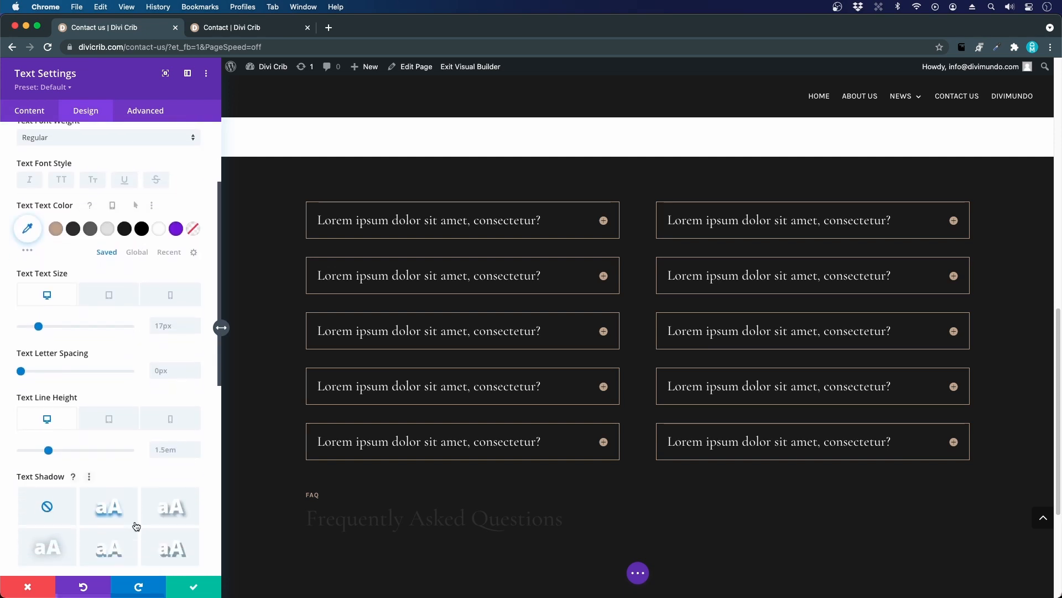
scroll(down, 3)
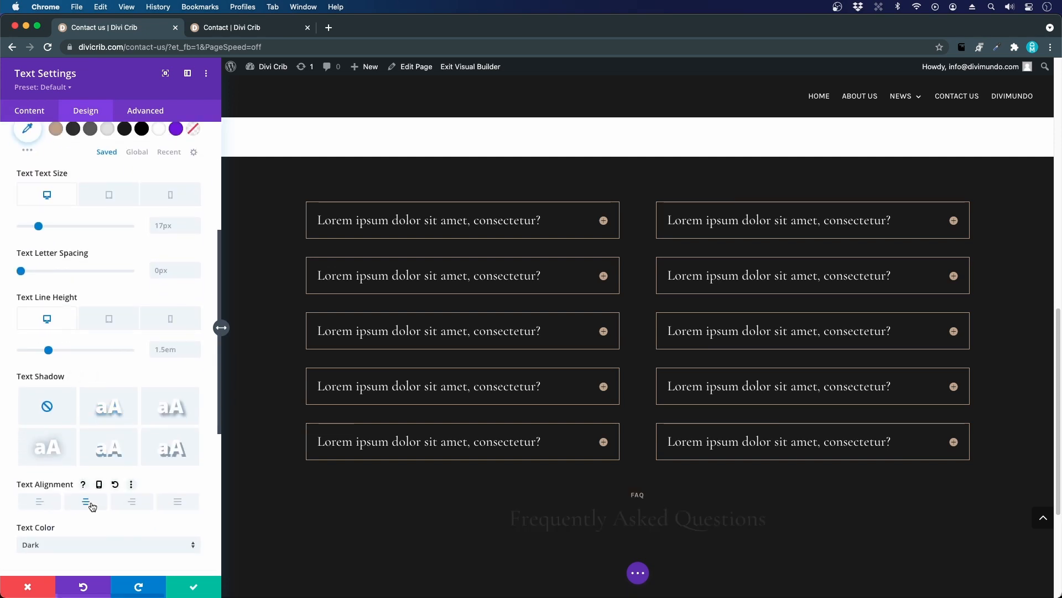
scroll(down, 3)
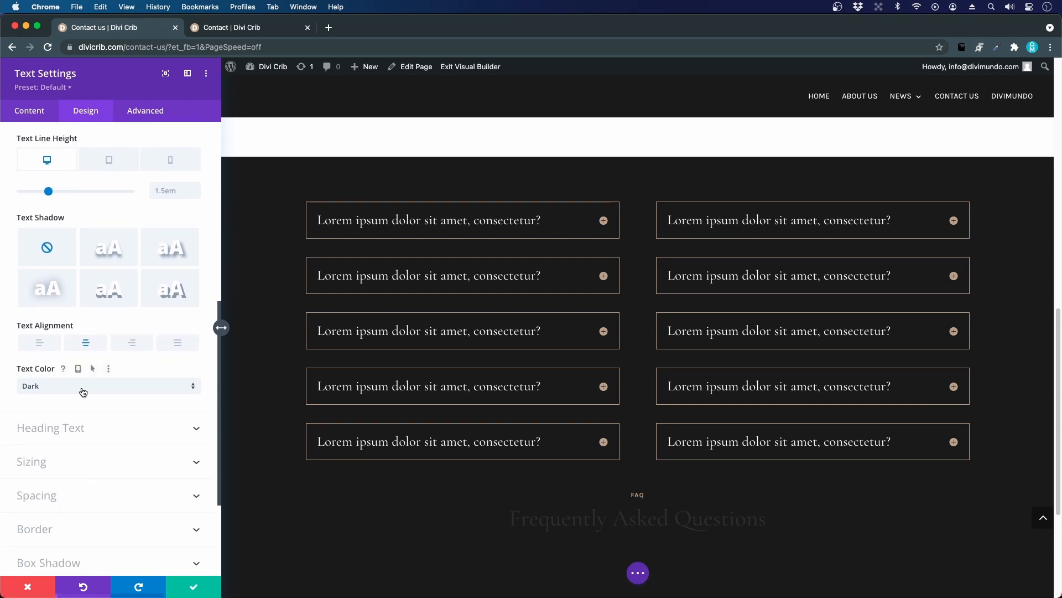
click(105, 386)
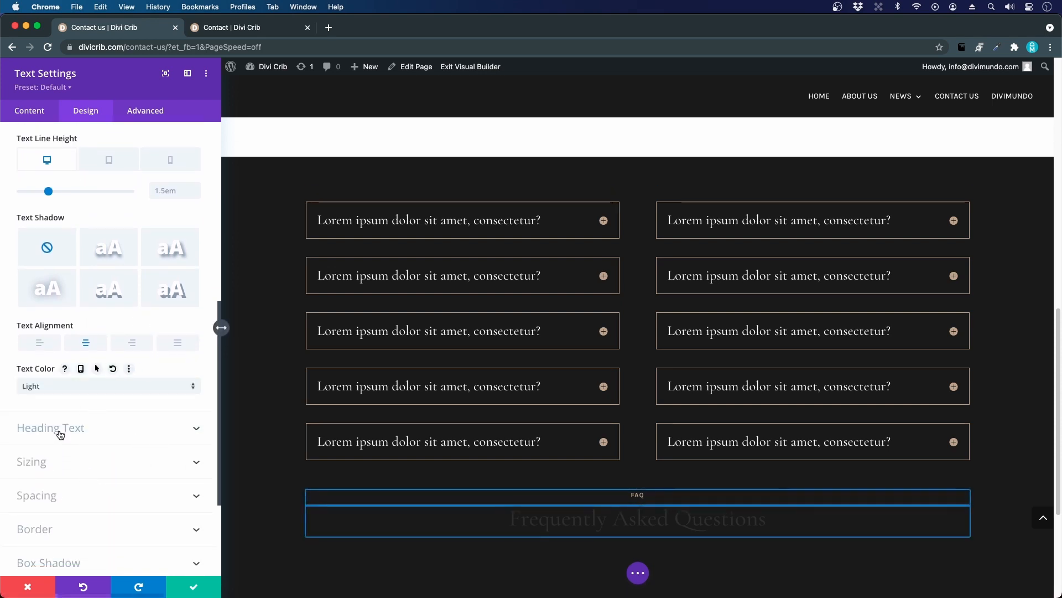
click(51, 427)
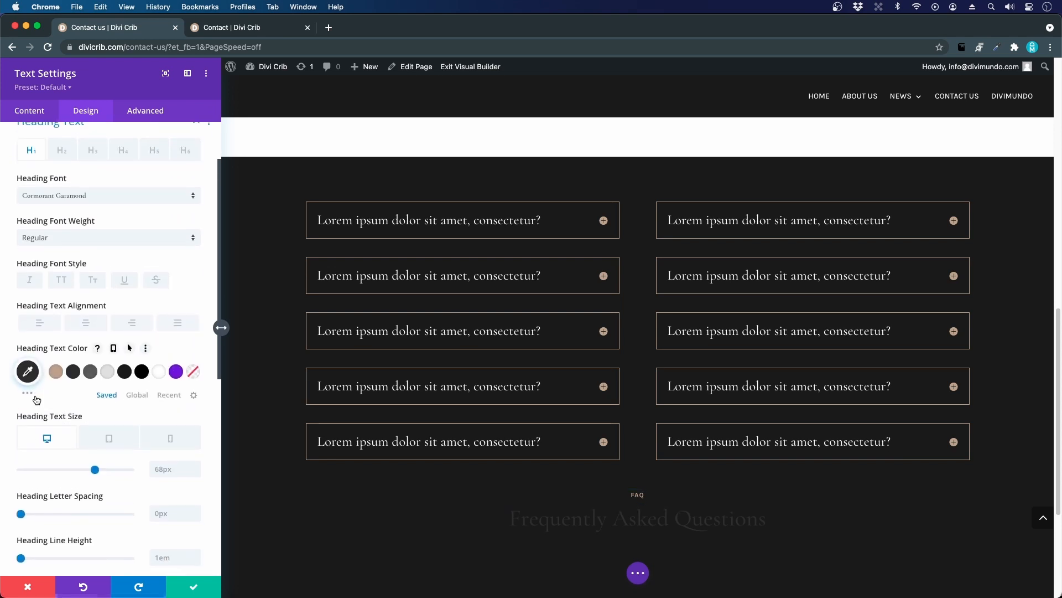
mouse_move(90, 248)
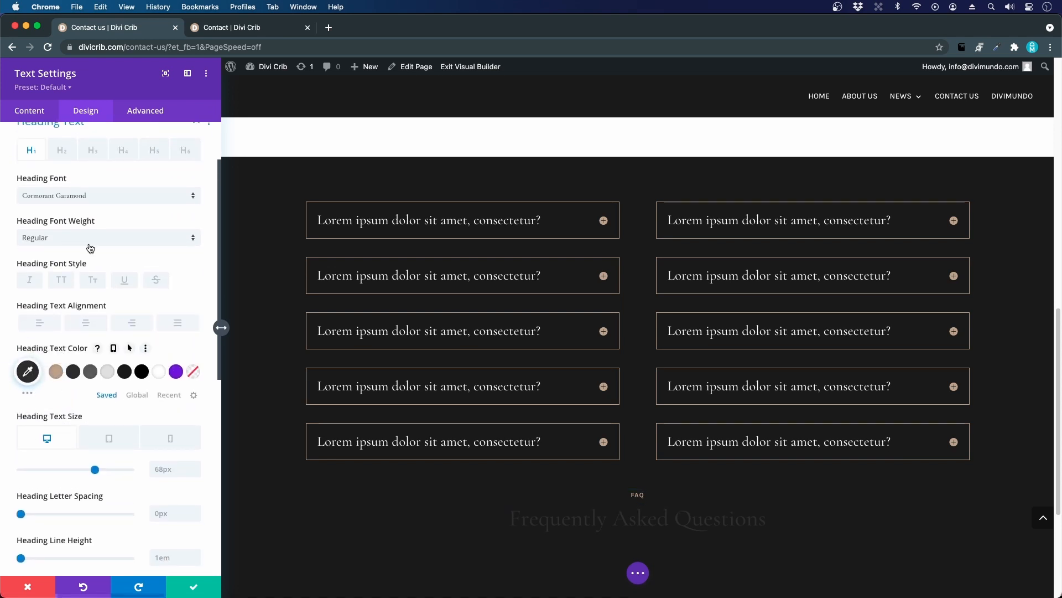
click(61, 150)
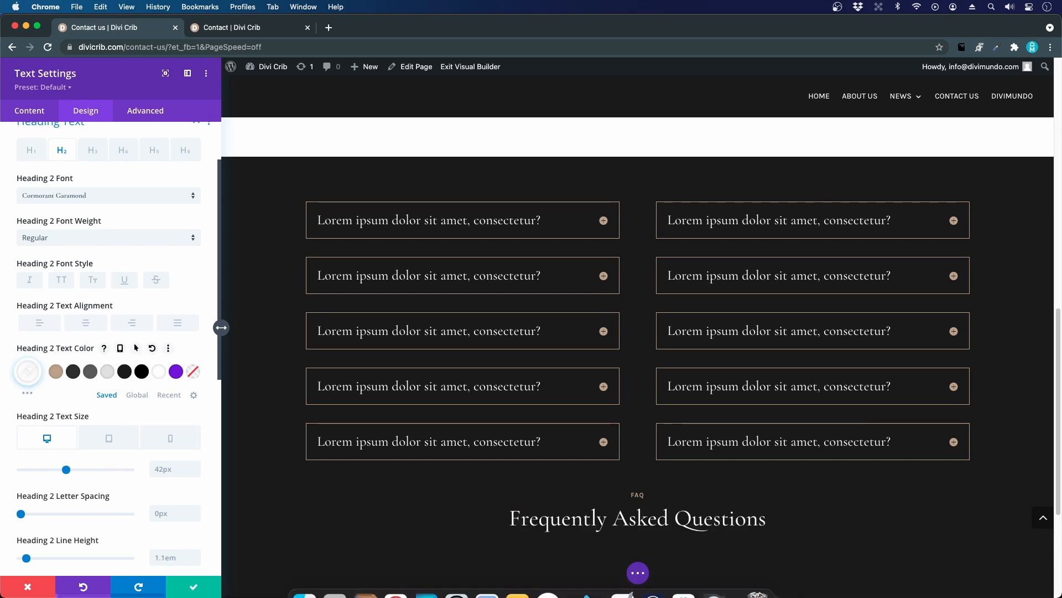
click(27, 586)
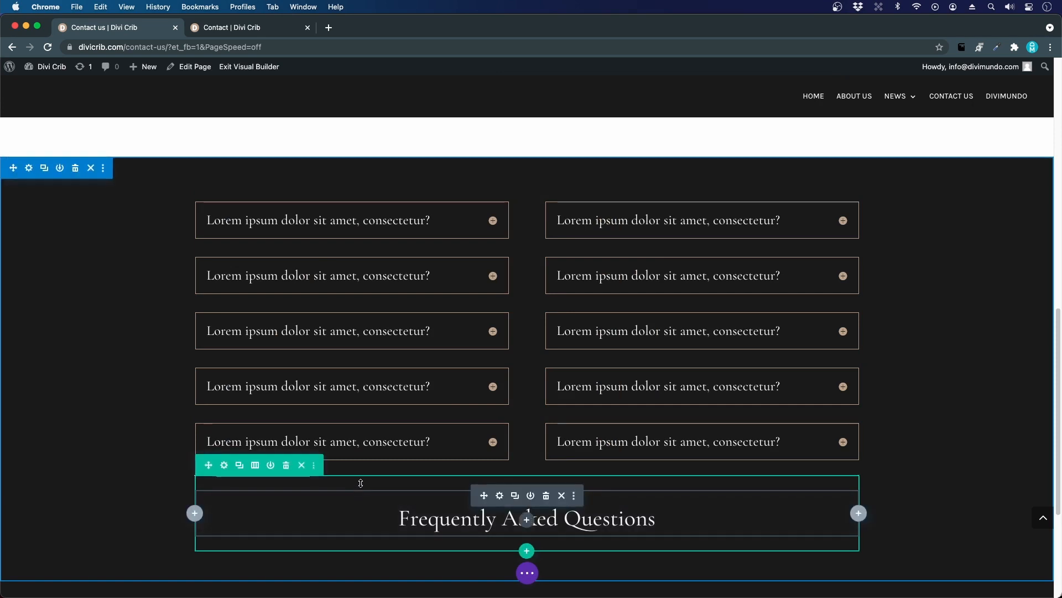
Scroll through the section to check the heading row sits above the toggle columns
scroll(down, 3)
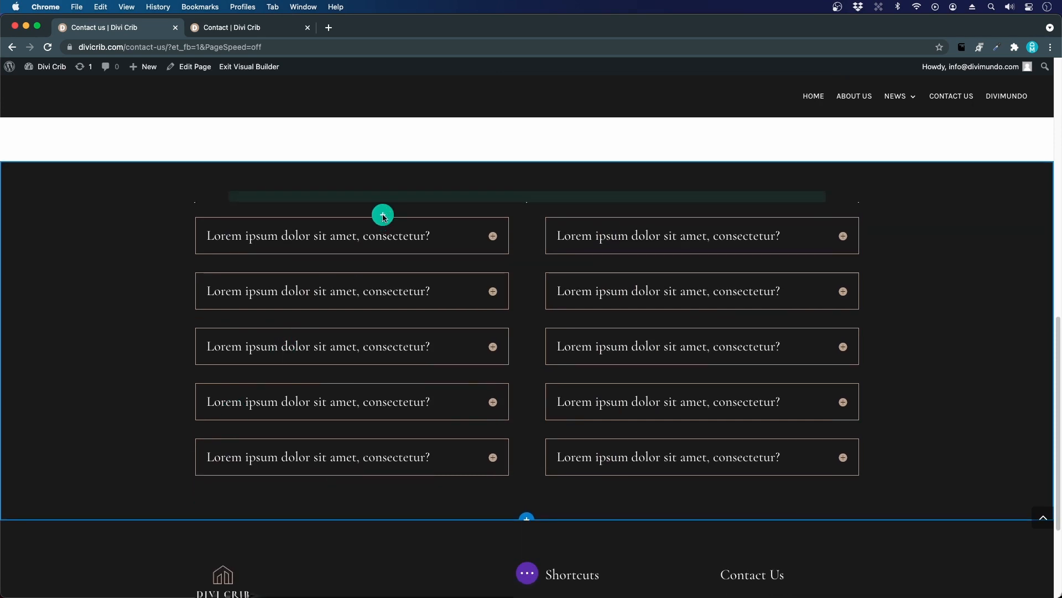
scroll(up, 3)
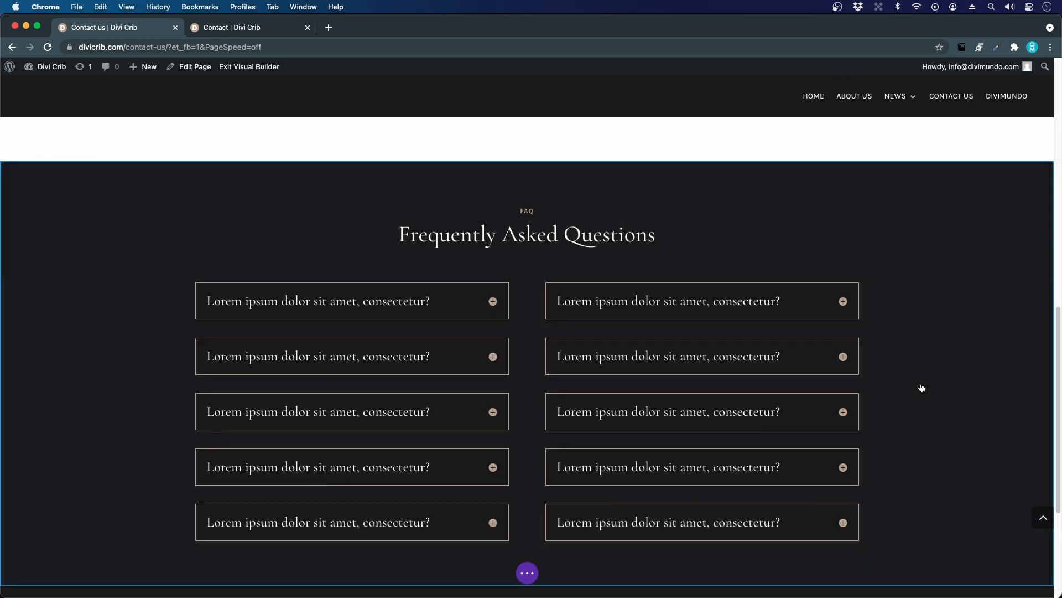
scroll(up, 3)
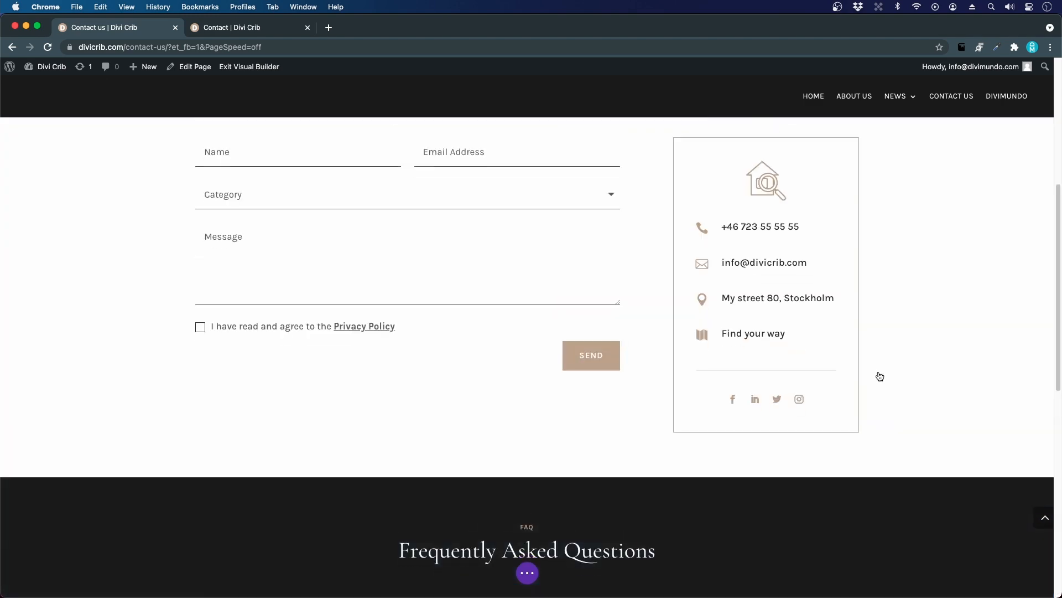